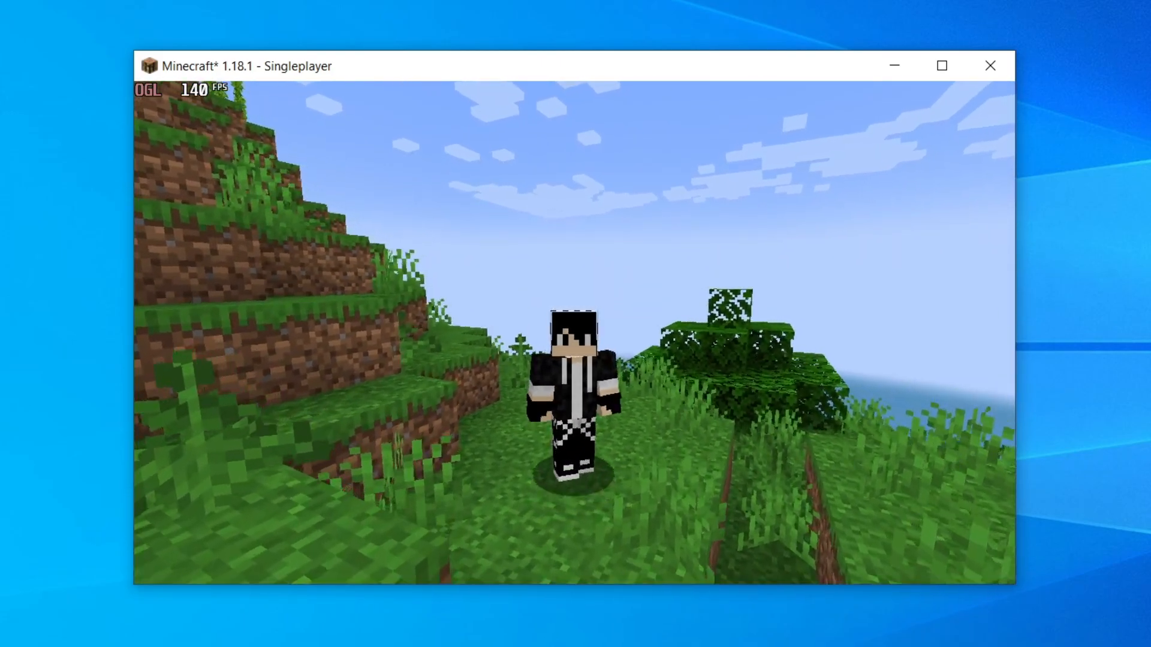
Step: Close the Minecraft game window that shows the FPS counter
left_click(991, 65)
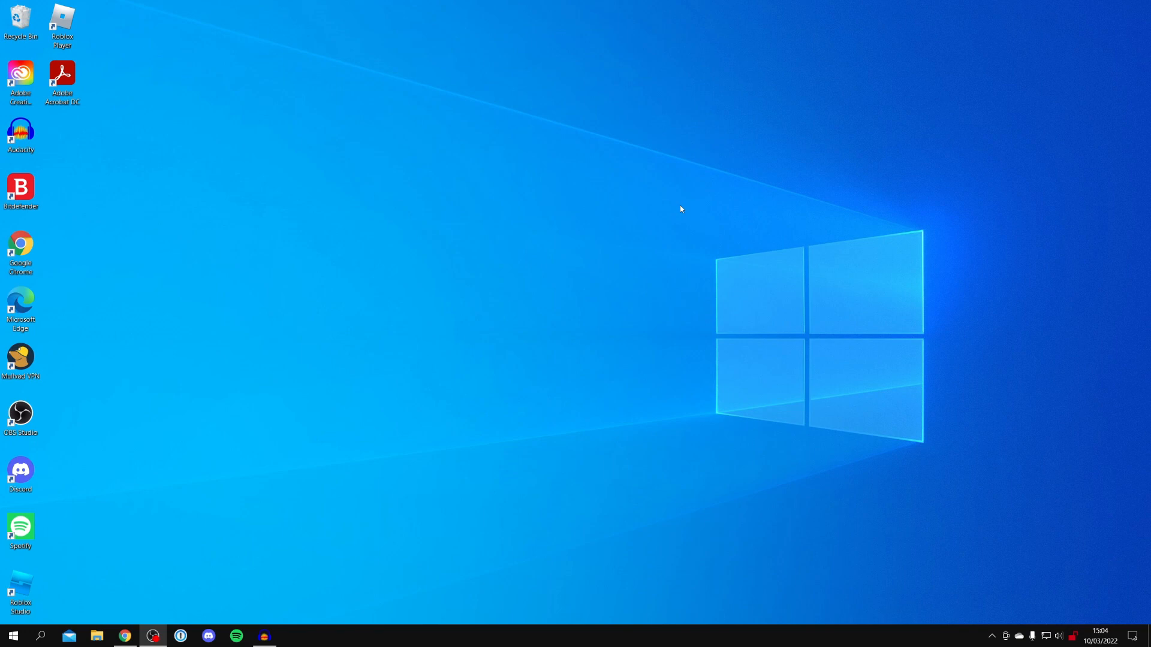
Step: Open Chrome and search Google for 'msi afterburner'
left_click(125, 636)
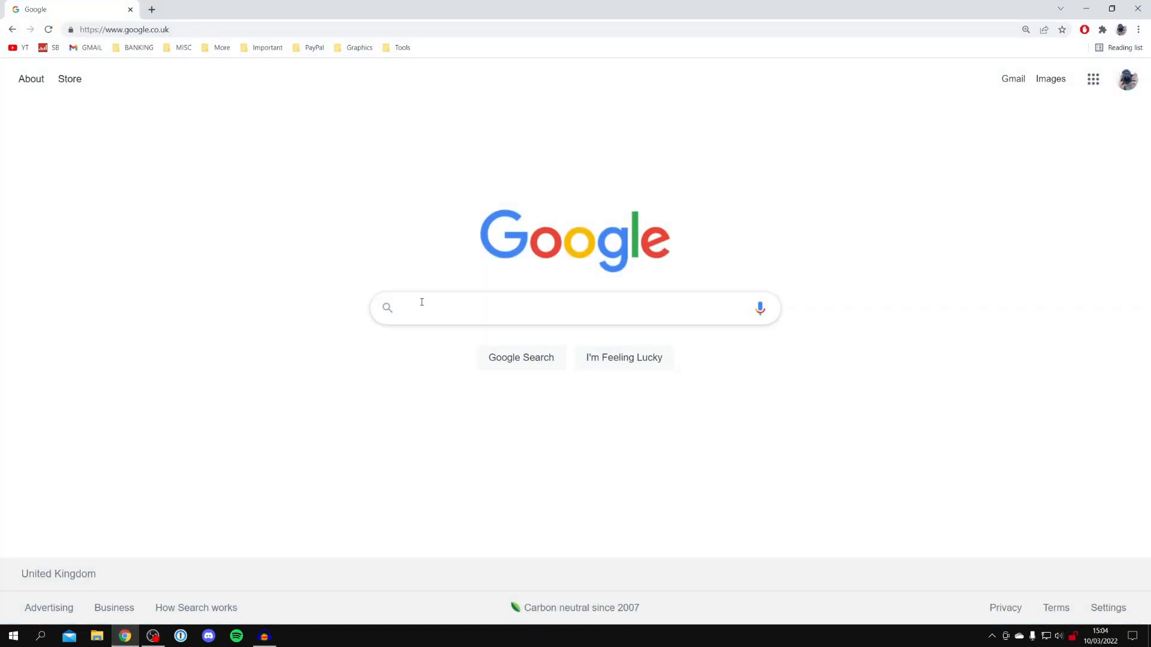
left_click(575, 308)
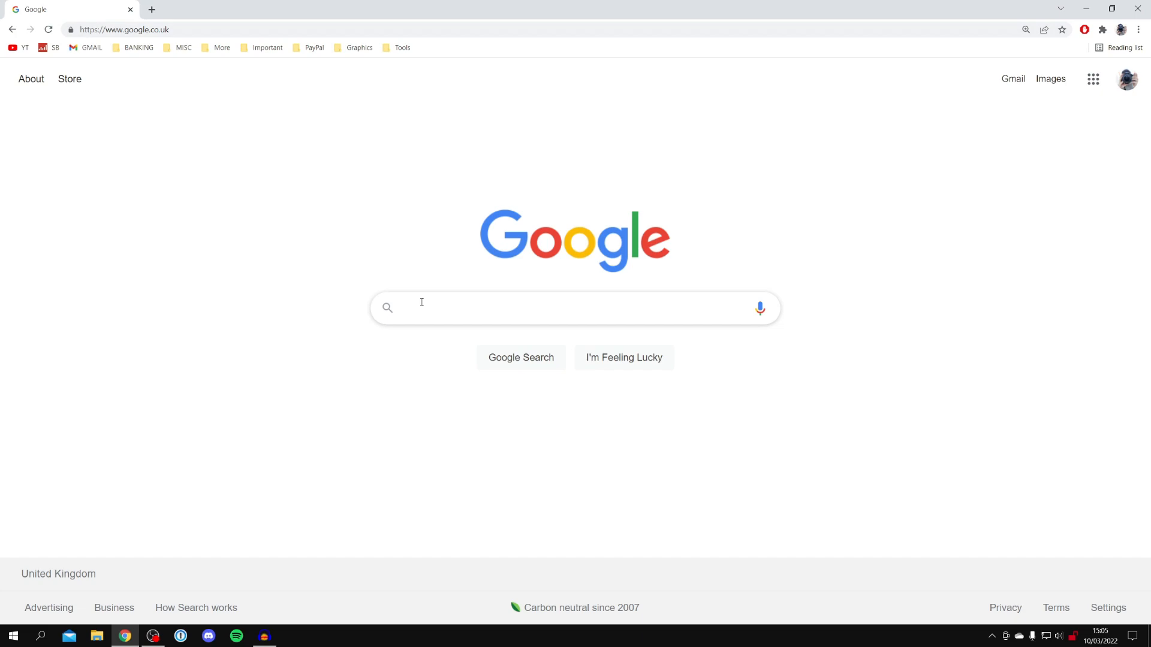
type("msi af")
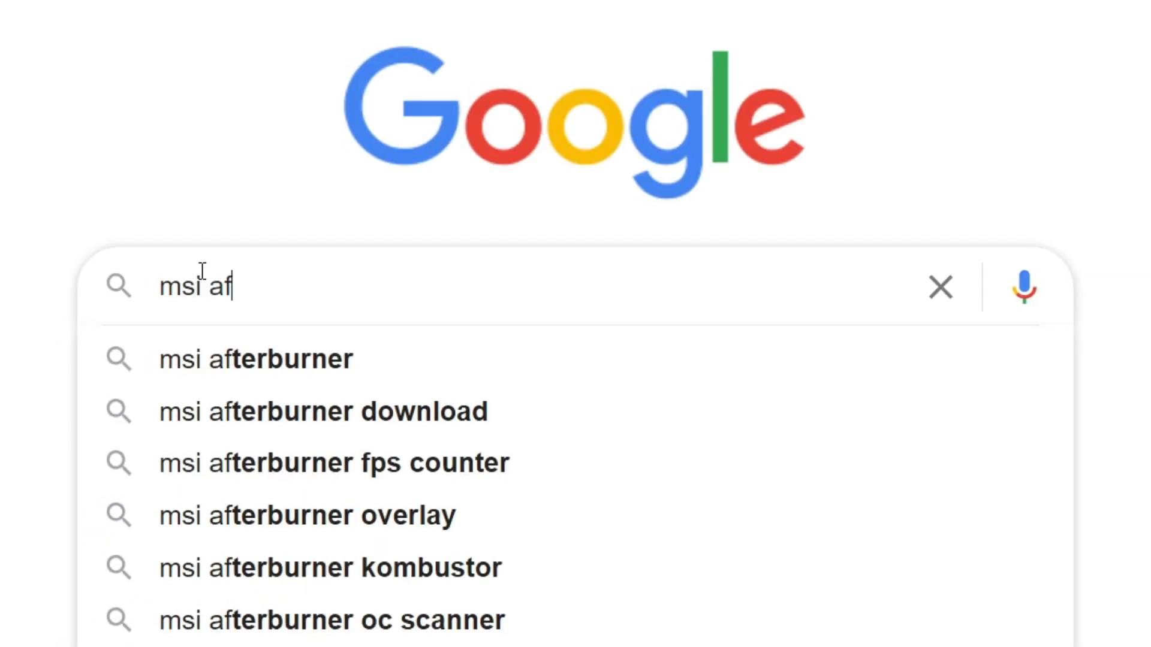
left_click(255, 359)
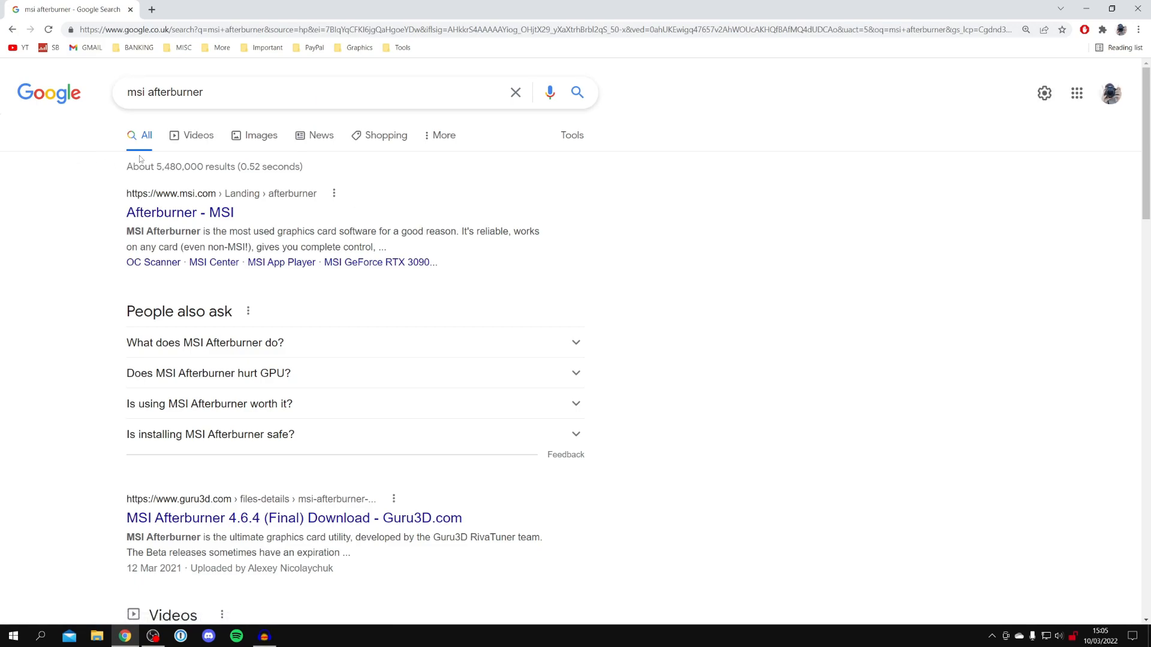
left_click(179, 212)
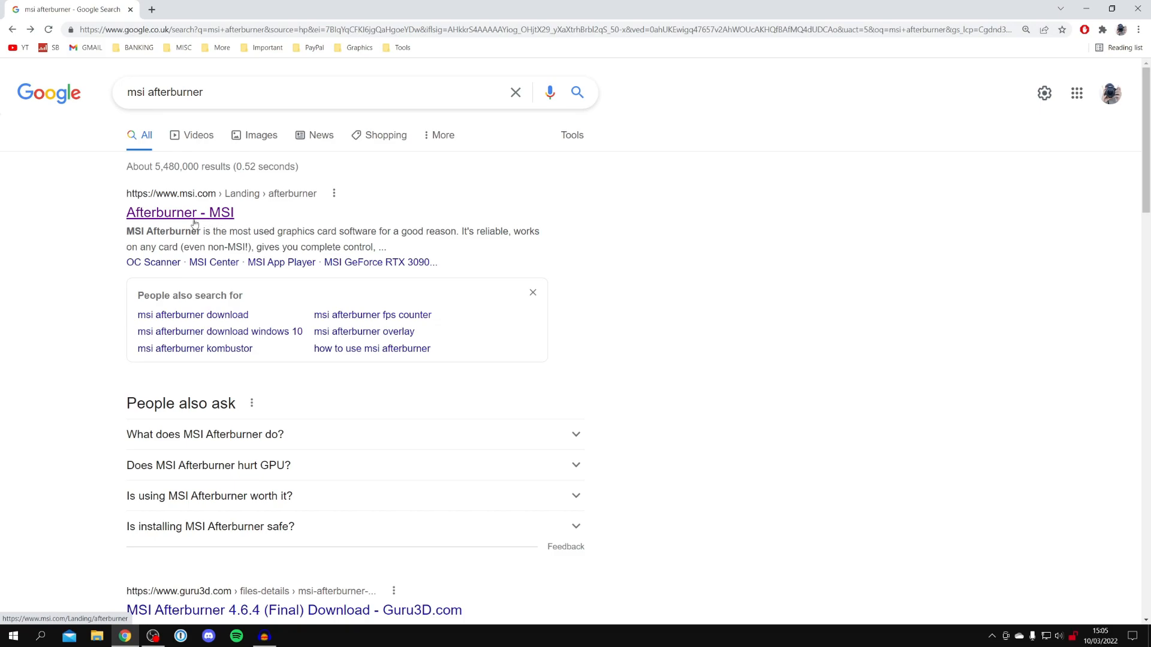
Step: Download the MSI Afterburner setup zip from msi.com, then minimise the browser
left_click(179, 213)
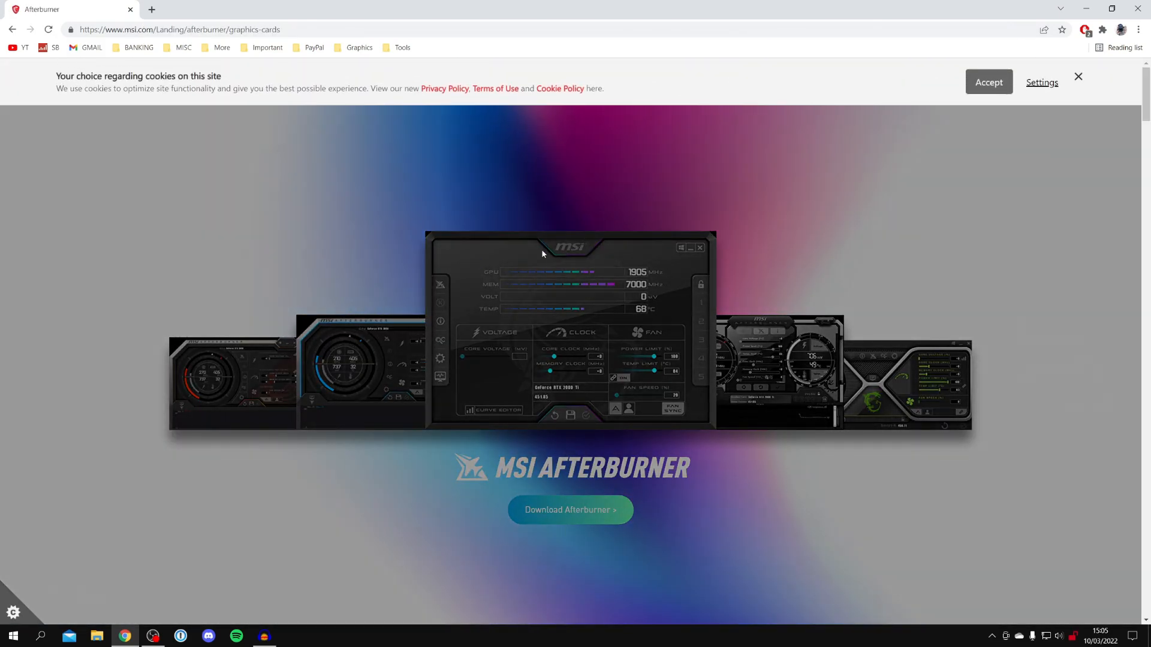
scroll("down", 3)
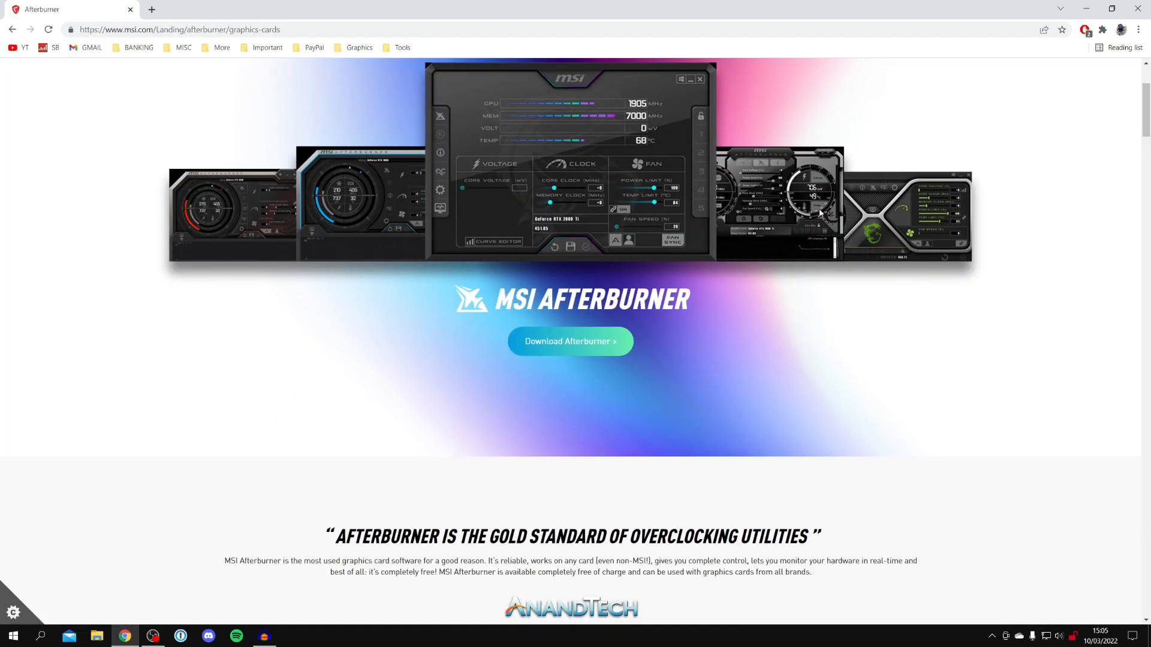
mouse_move(570, 341)
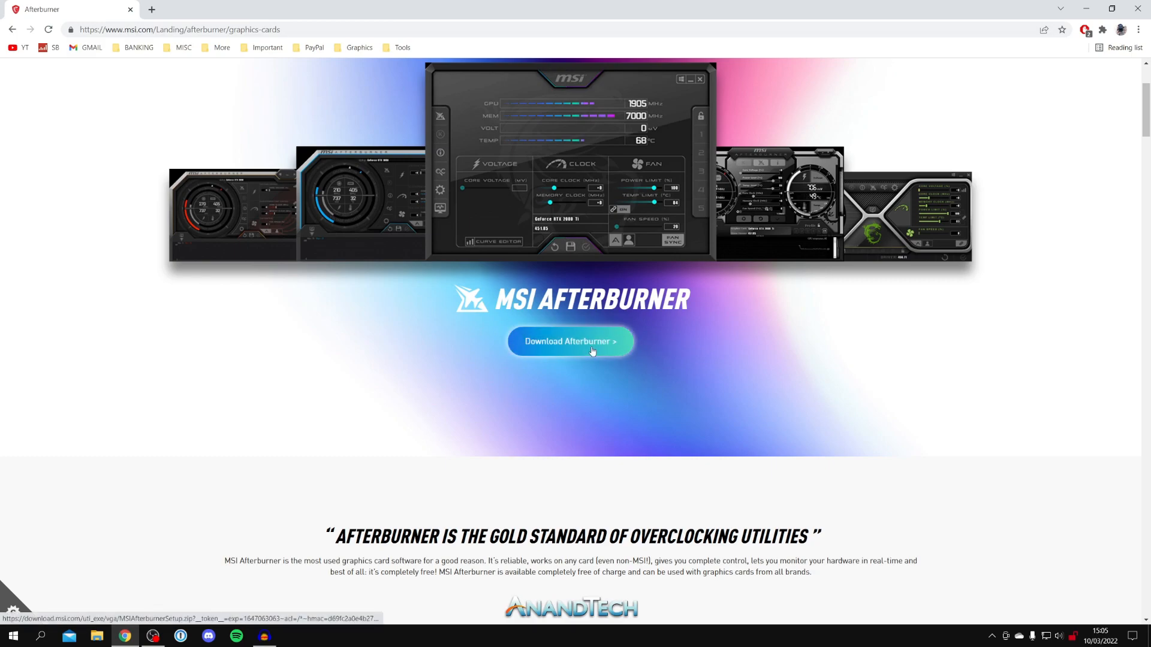
left_click(570, 341)
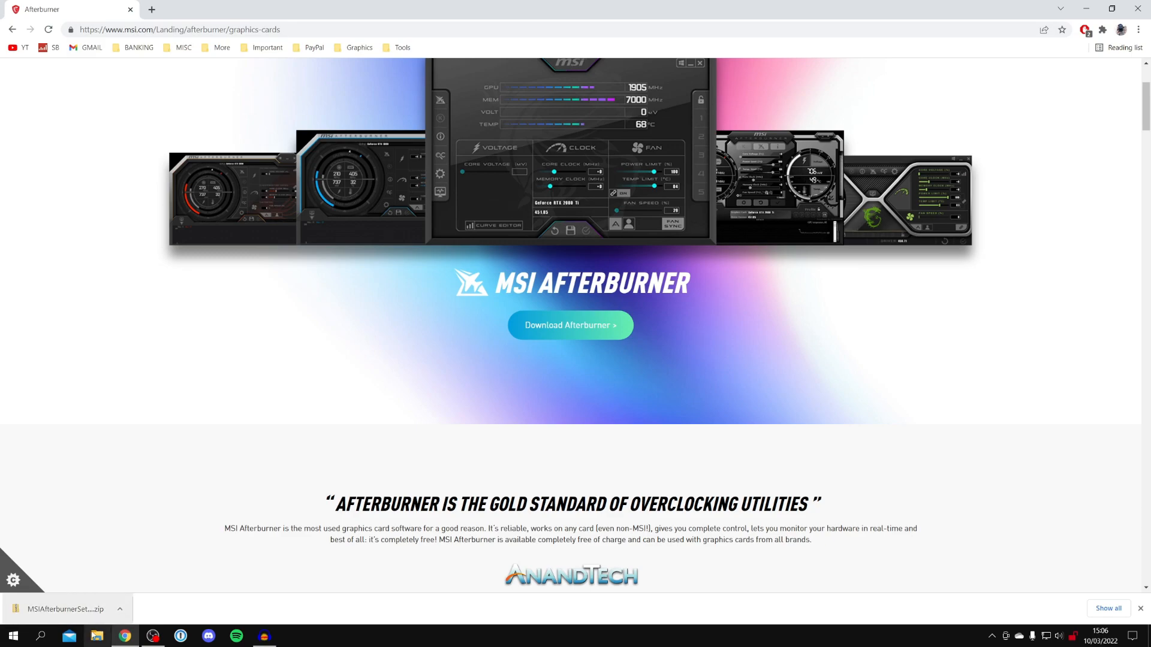
left_click(1112, 9)
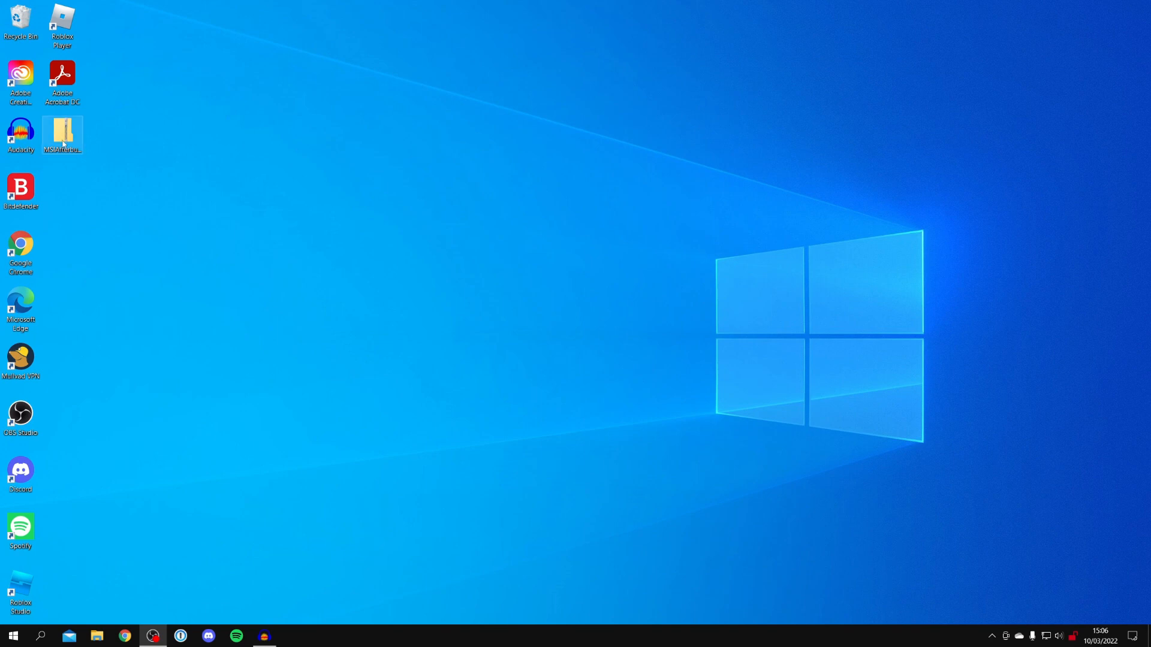
Step: Open the MSIAfterburnerSetup zip and launch MSIAfterburnerSetup464.exe
double_click(62, 136)
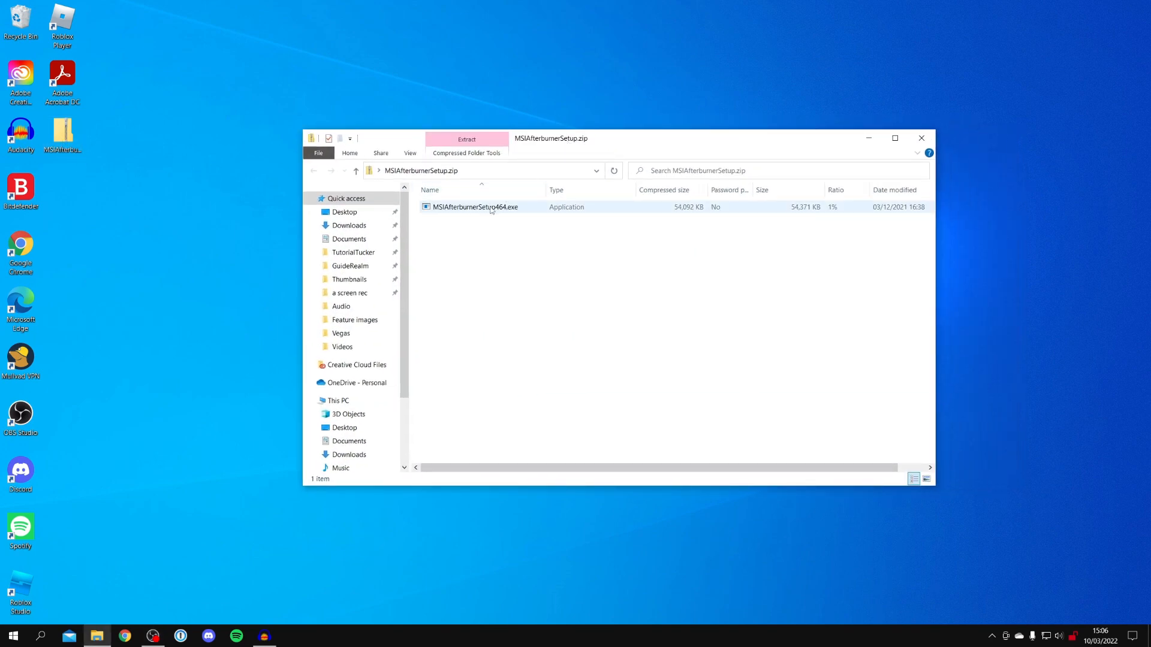
left_click(473, 207)
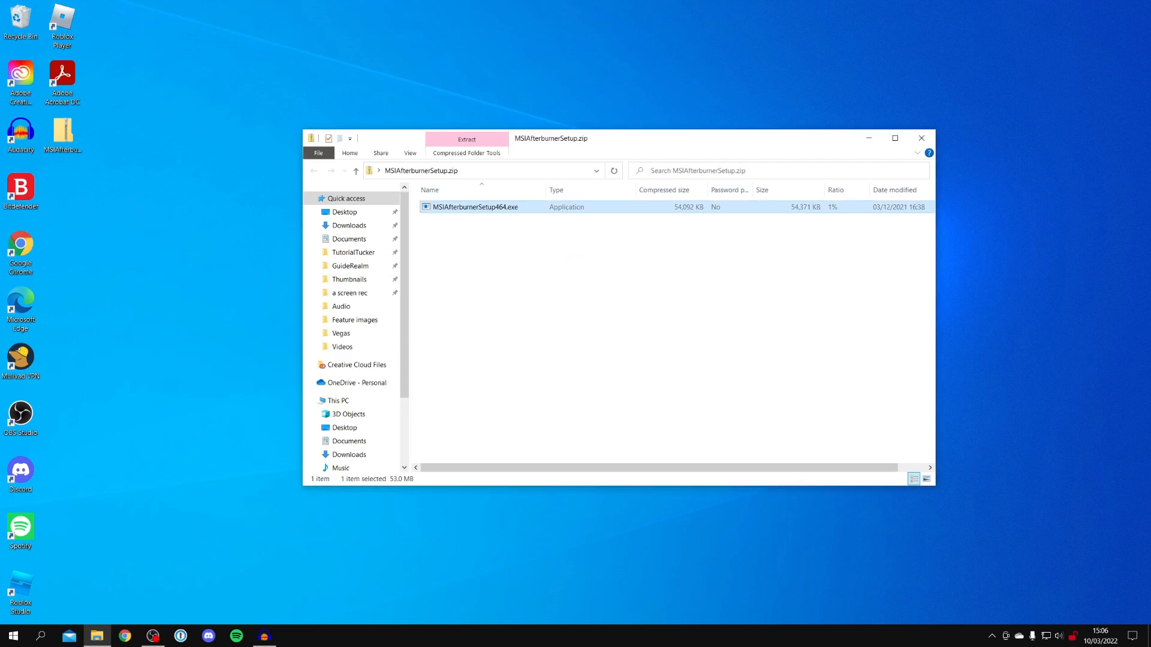
double_click(475, 207)
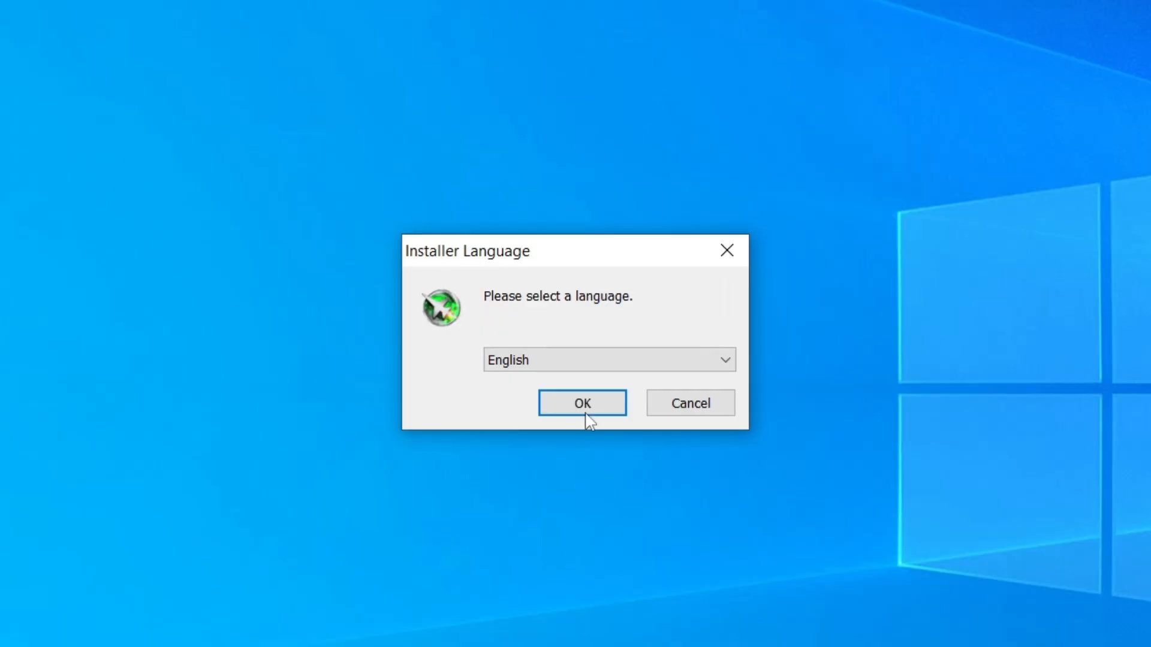
Step: Install MSI Afterburner in English with both components and the default folder
left_click(581, 403)
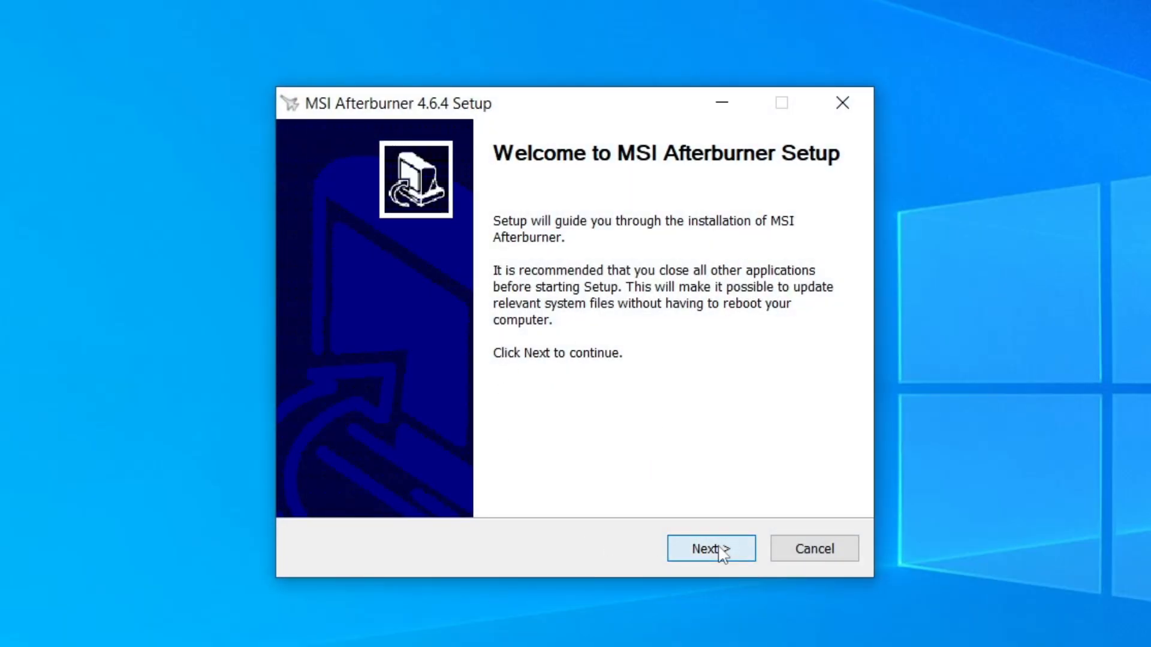
left_click(709, 549)
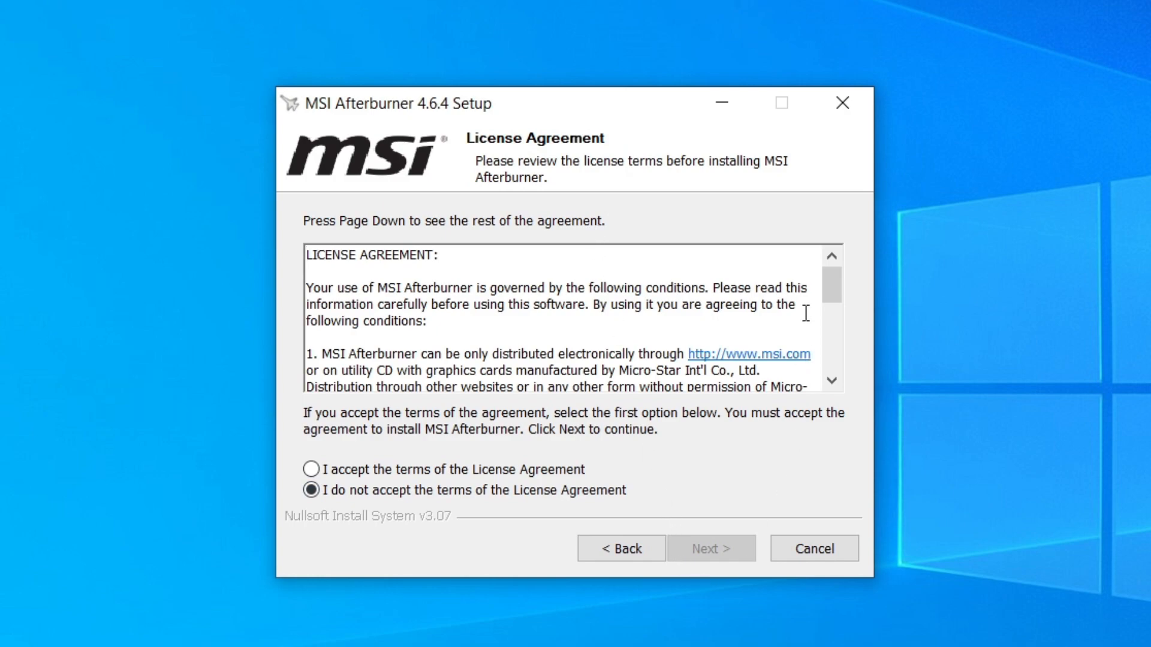
left_click(710, 548)
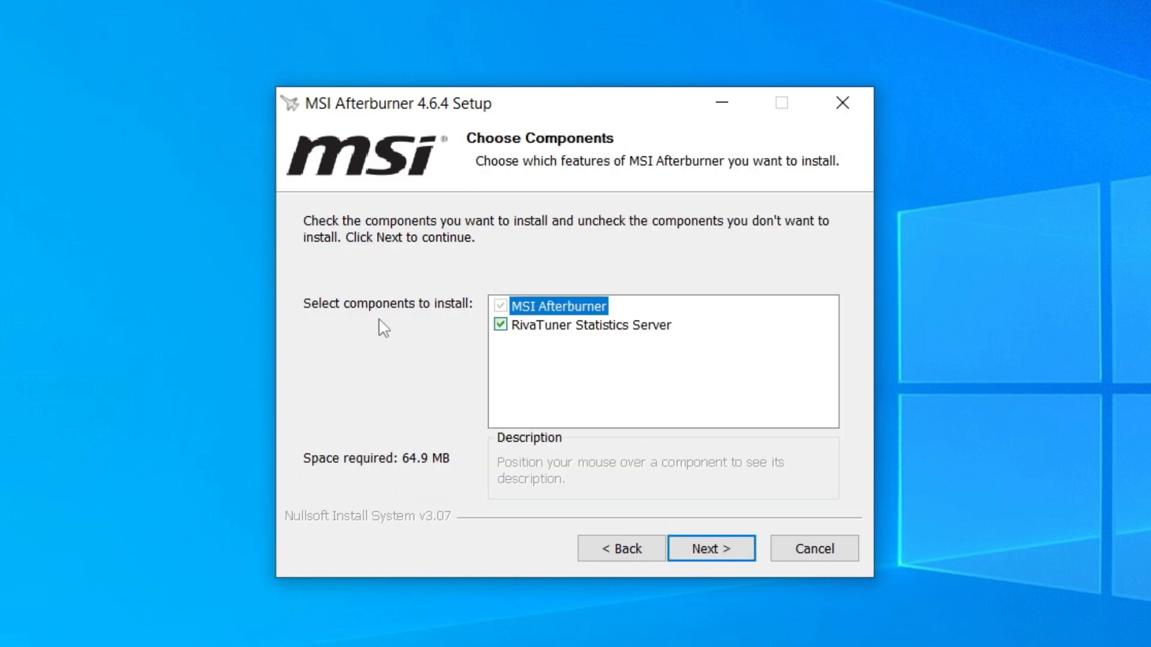
mouse_move(562, 349)
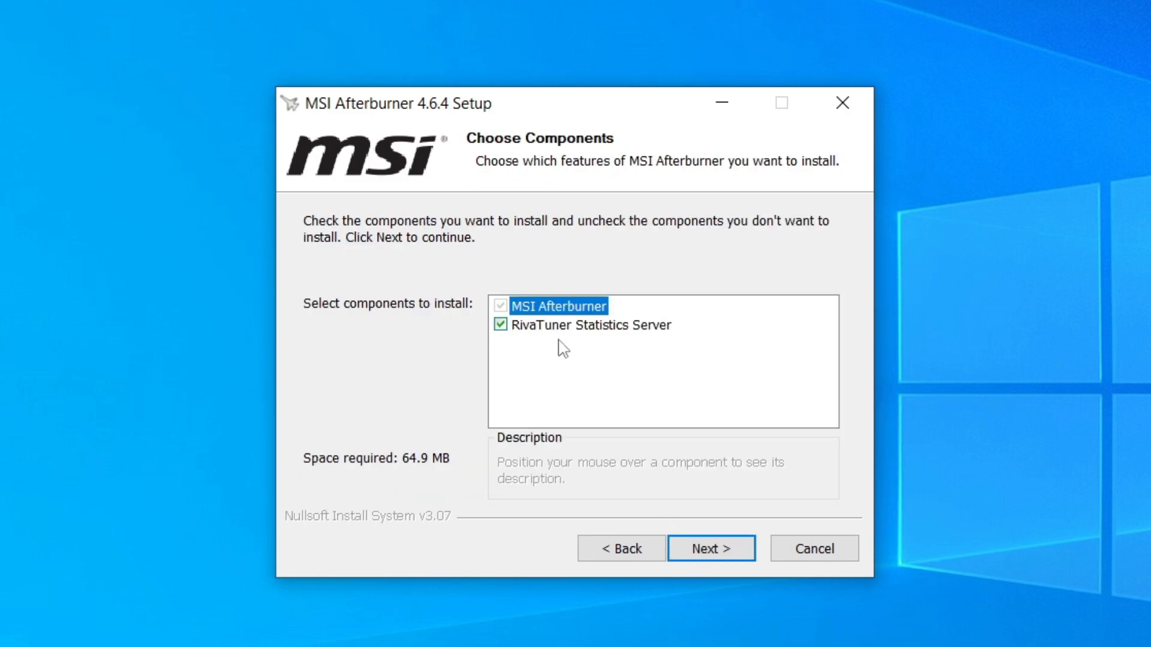
left_click(710, 549)
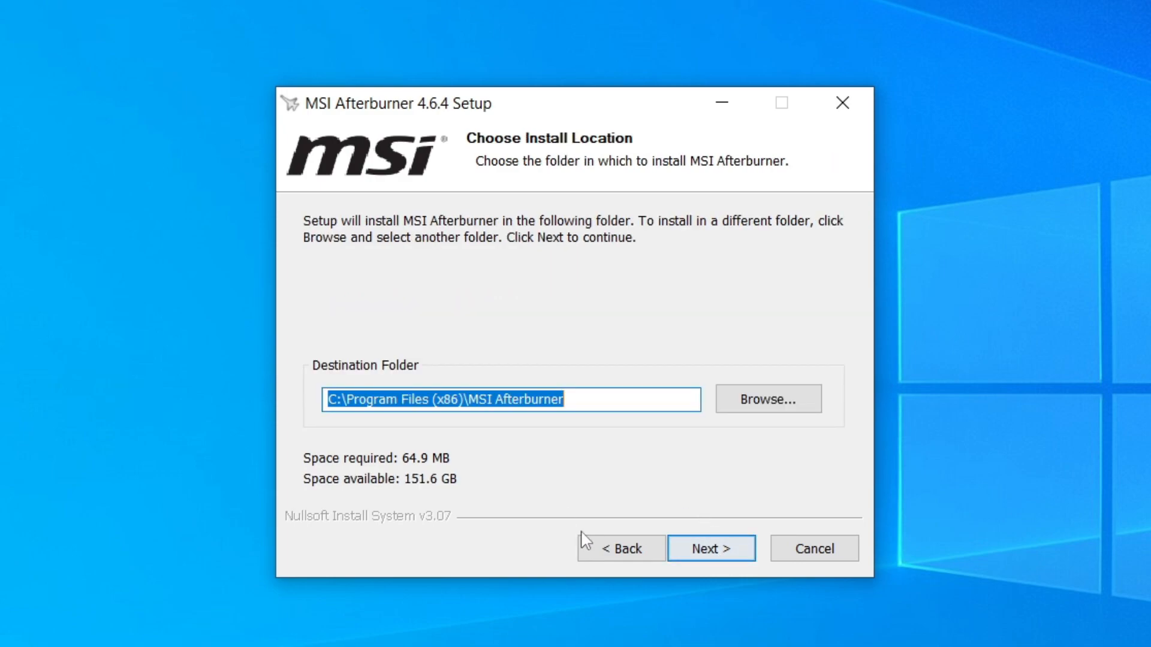
mouse_move(683, 492)
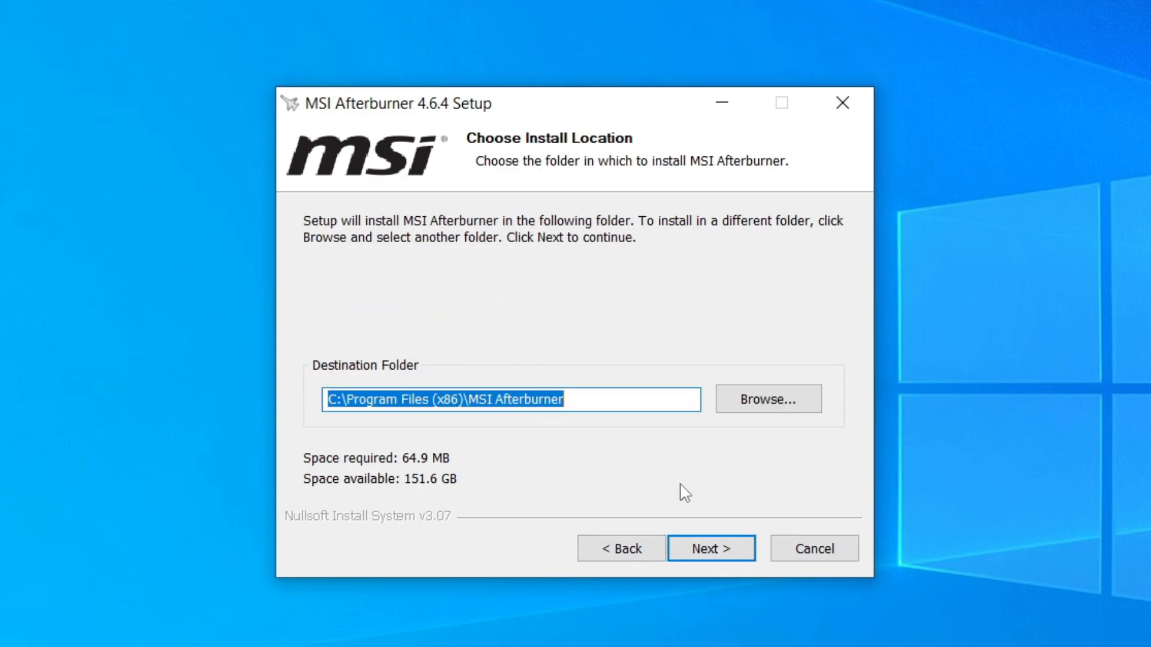
left_click(710, 548)
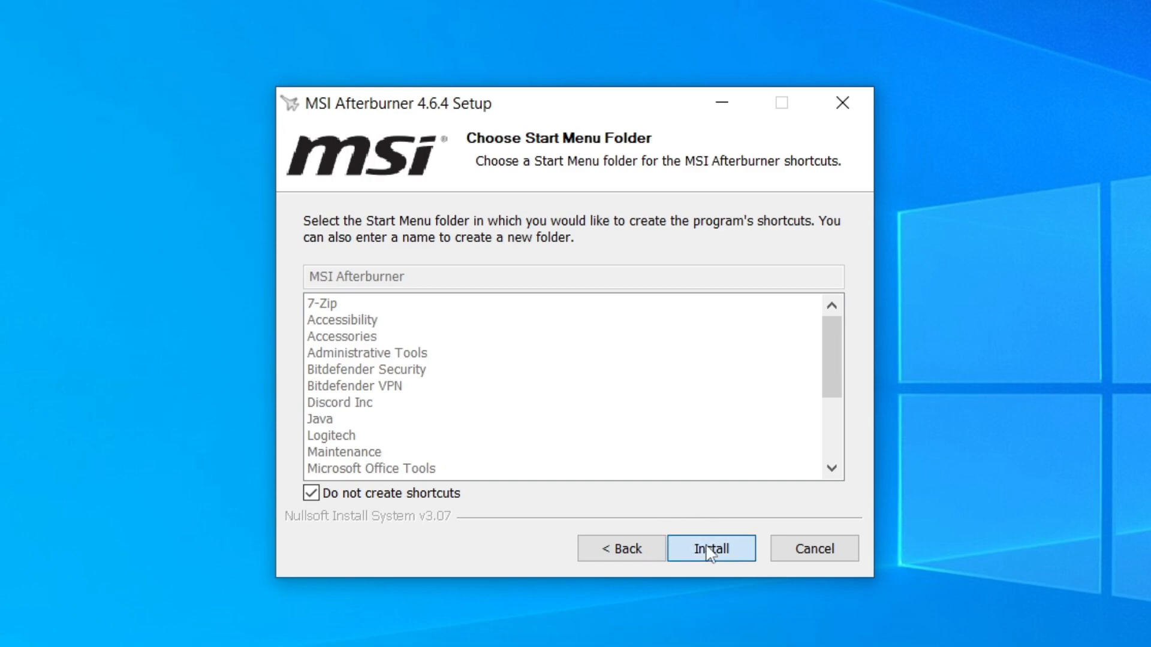
left_click(710, 548)
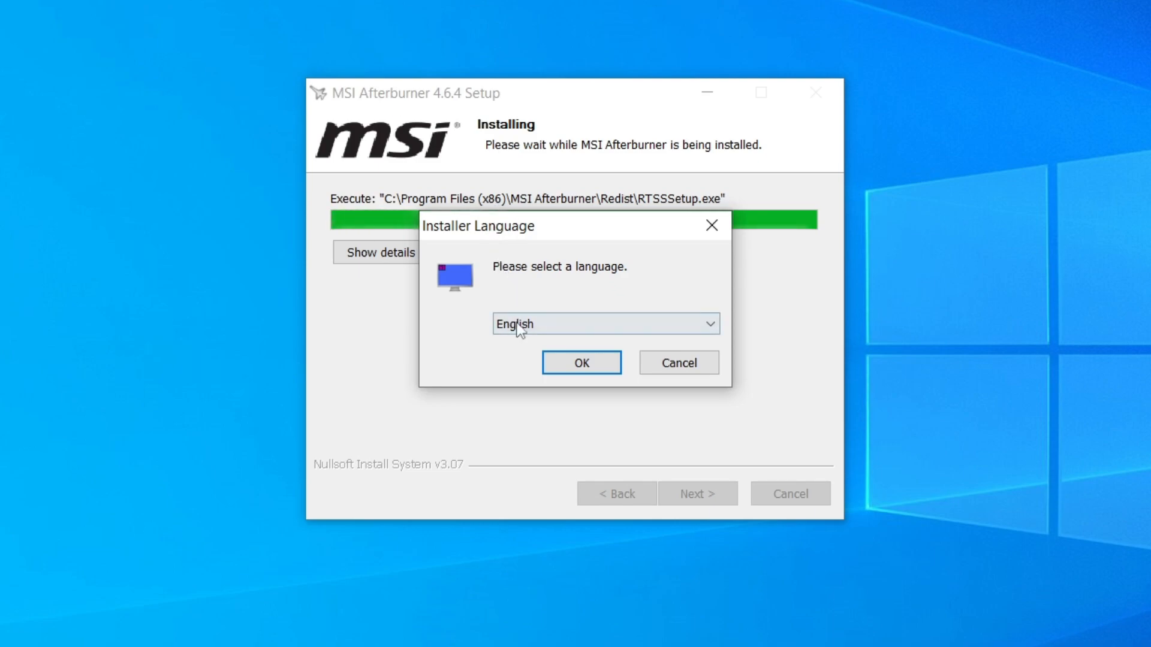
Step: Install RivaTuner Statistics Server in English to the default folder, without start menu shortcuts
left_click(580, 362)
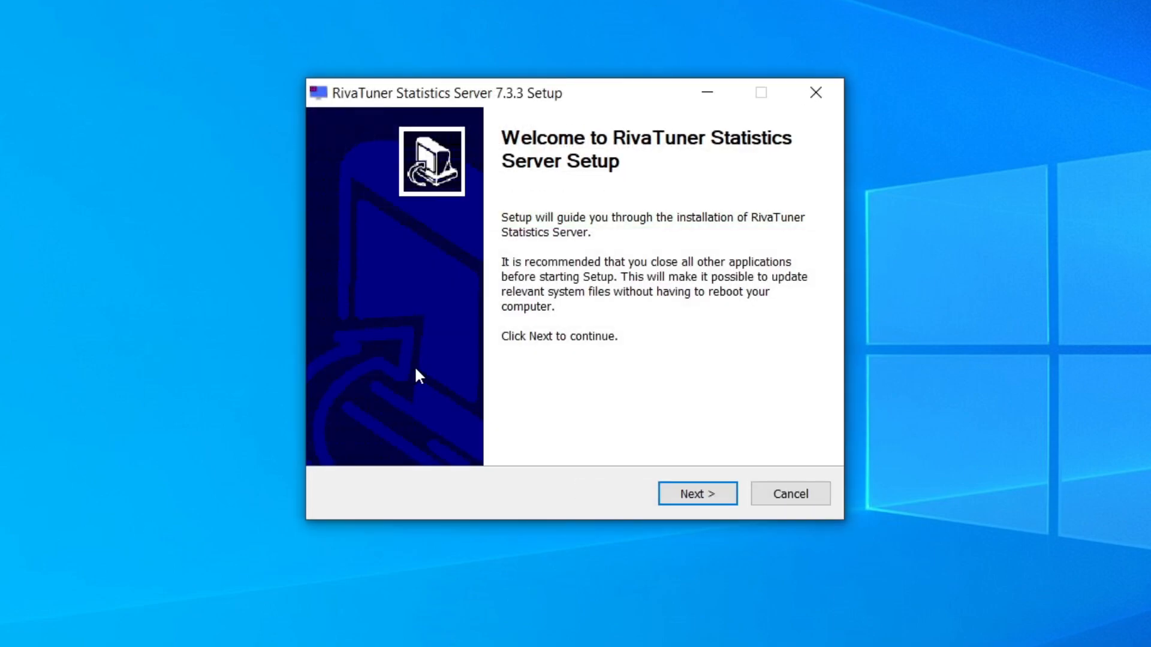
left_click(696, 493)
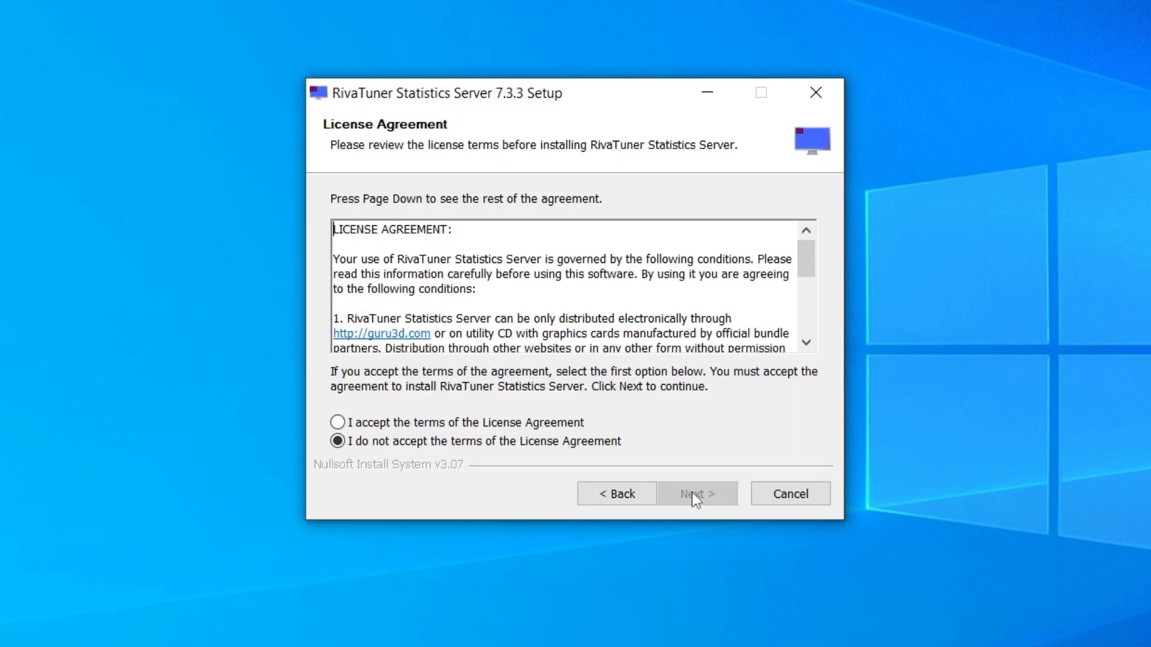
mouse_move(549, 468)
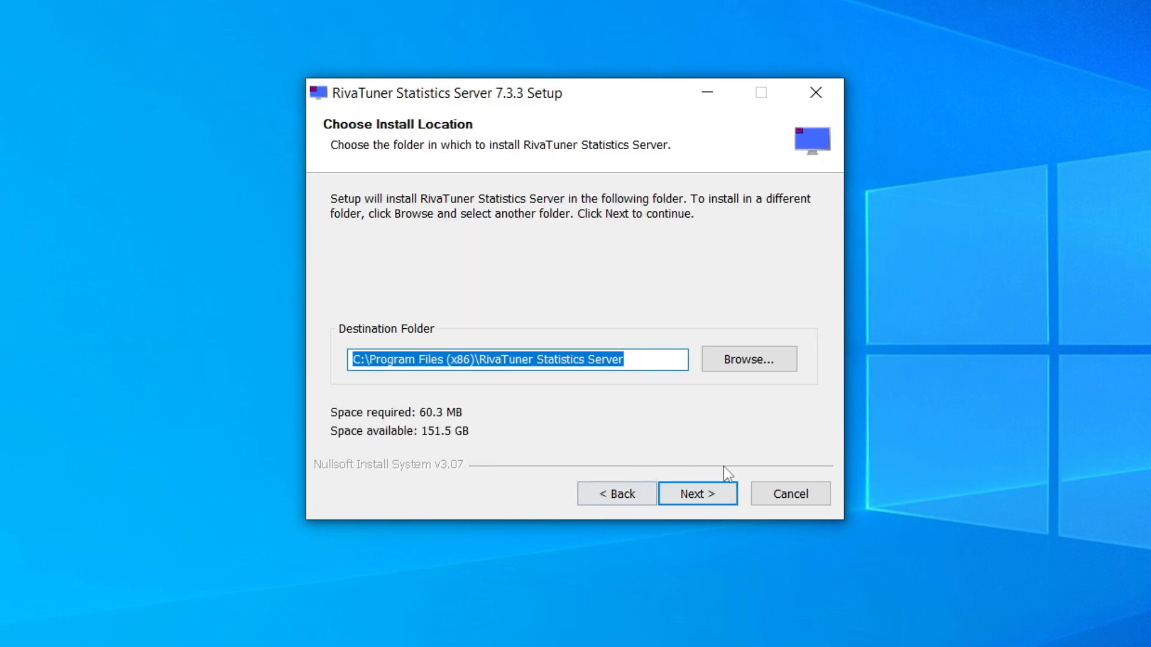
left_click(696, 494)
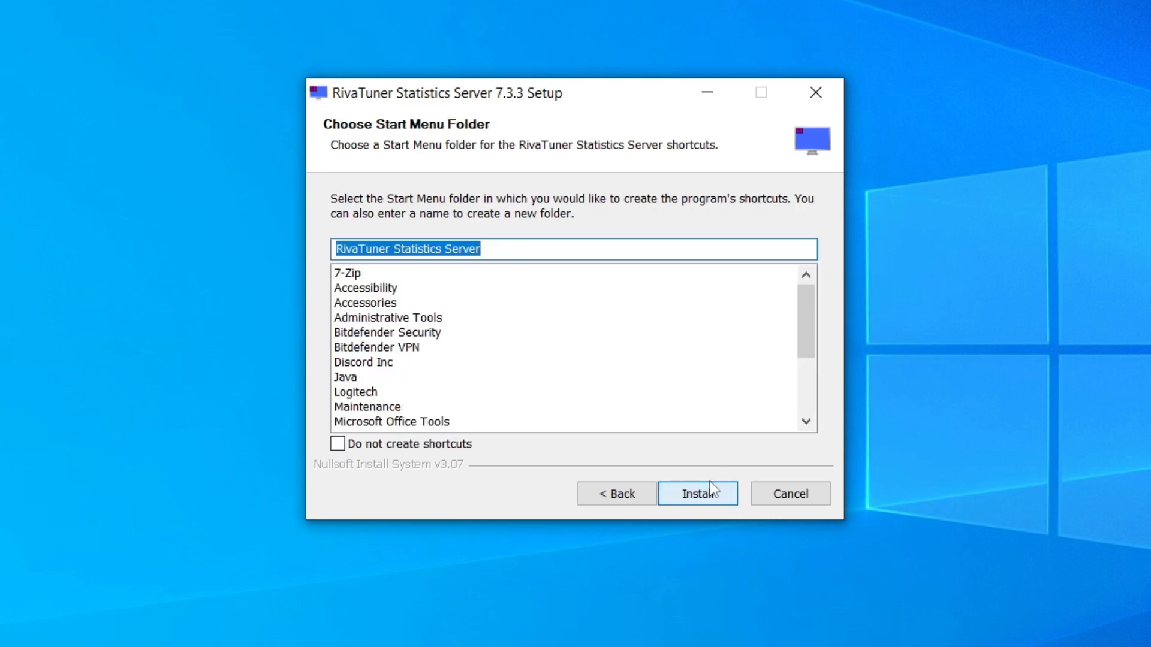
left_click(337, 444)
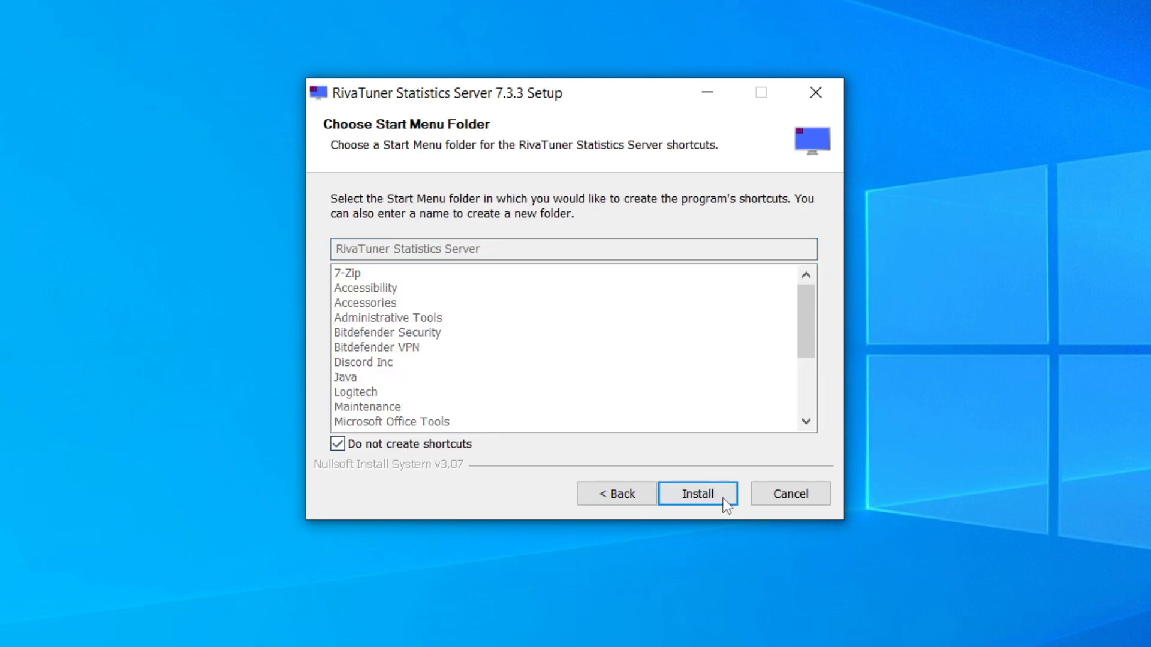
left_click(696, 494)
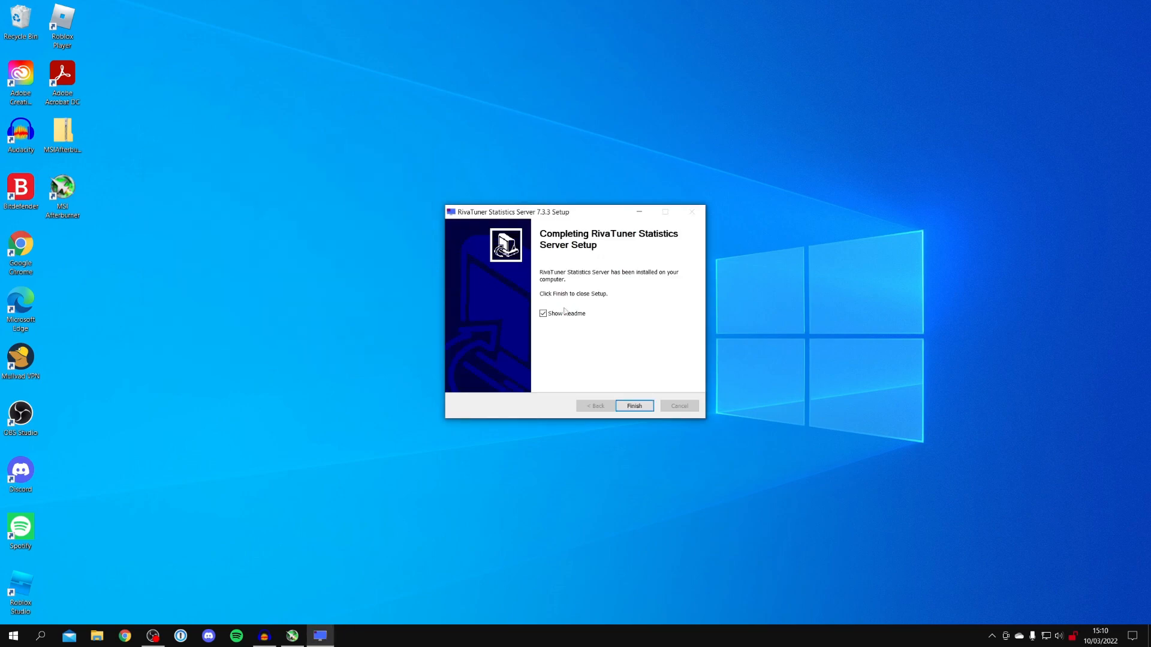
Step: Finish the RivaTuner and Afterburner setups, launching MSI Afterburner
left_click(633, 406)
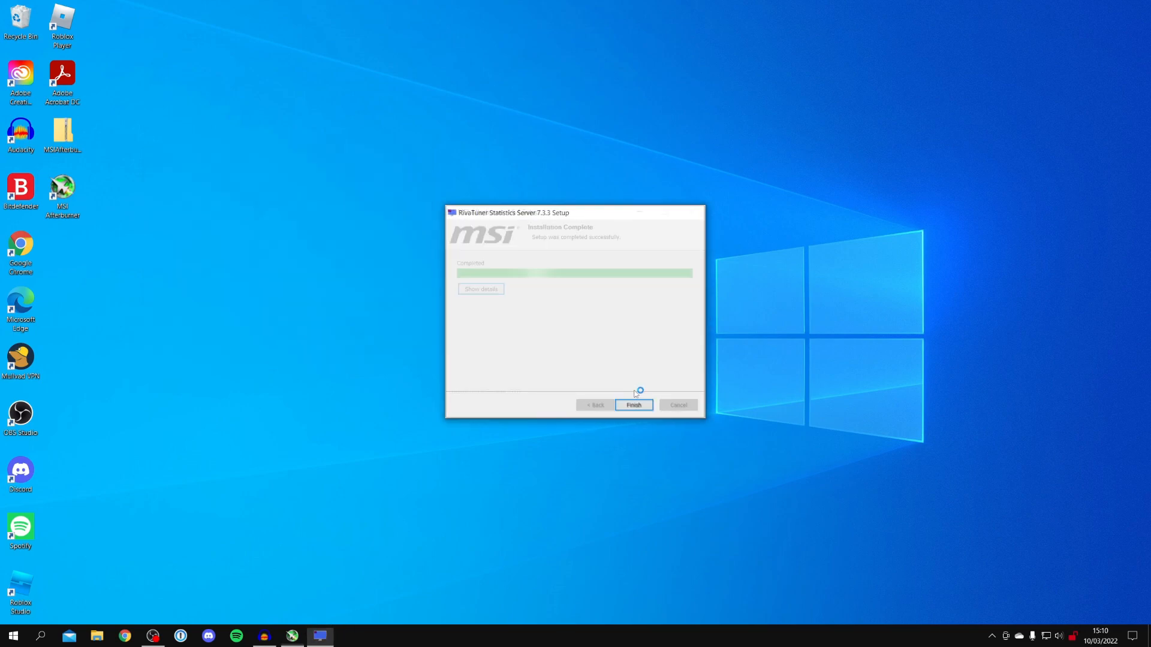
left_click(633, 404)
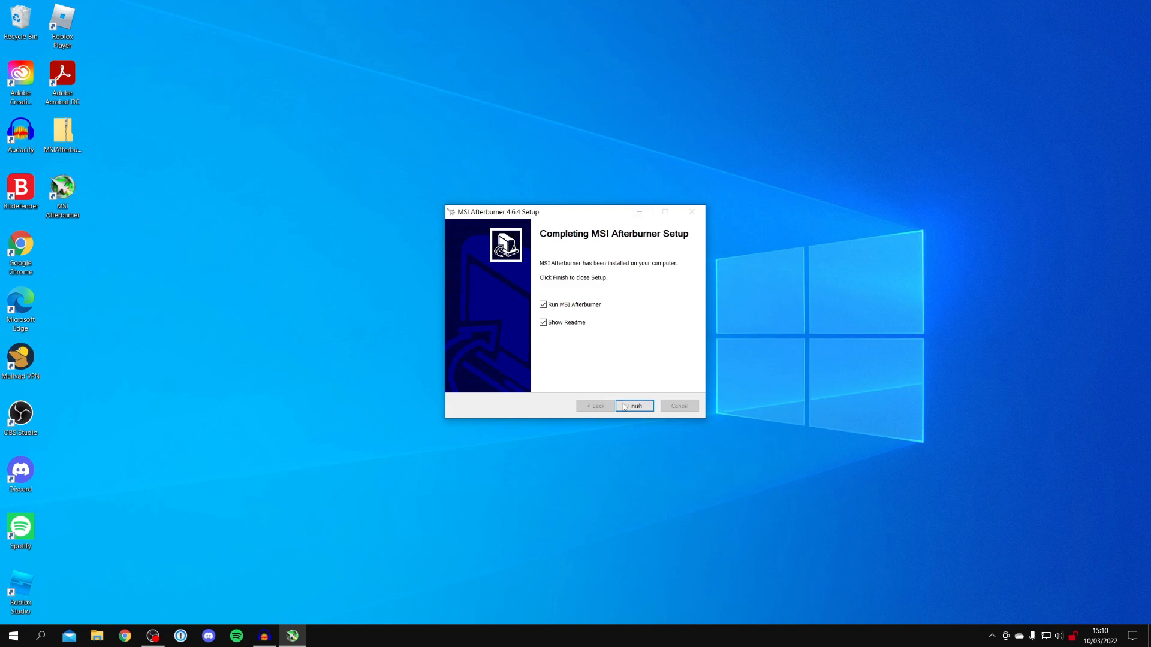
left_click(634, 406)
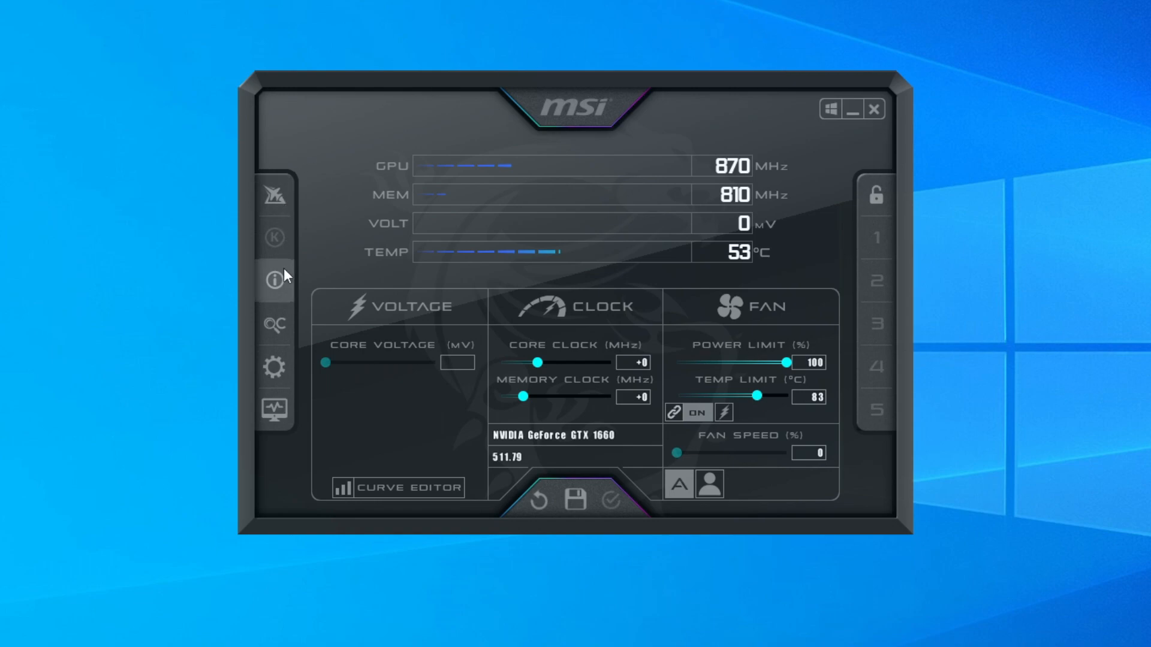
mouse_move(275, 367)
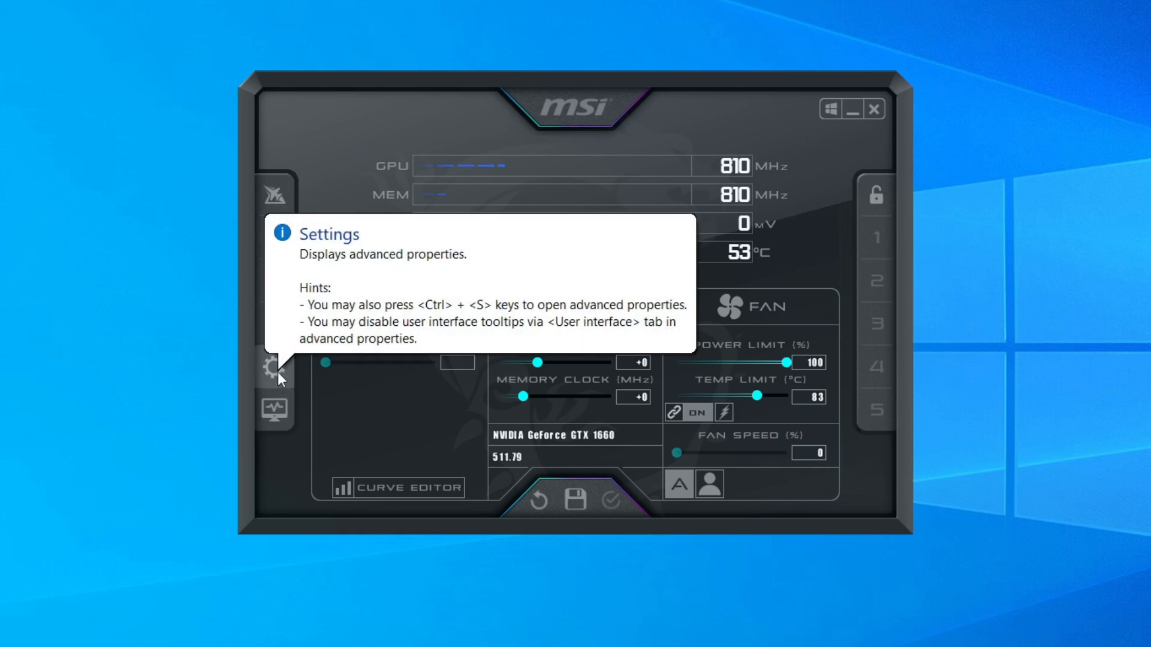
Step: In Afterburner settings, enable Start with Windows and Start minimized
left_click(275, 374)
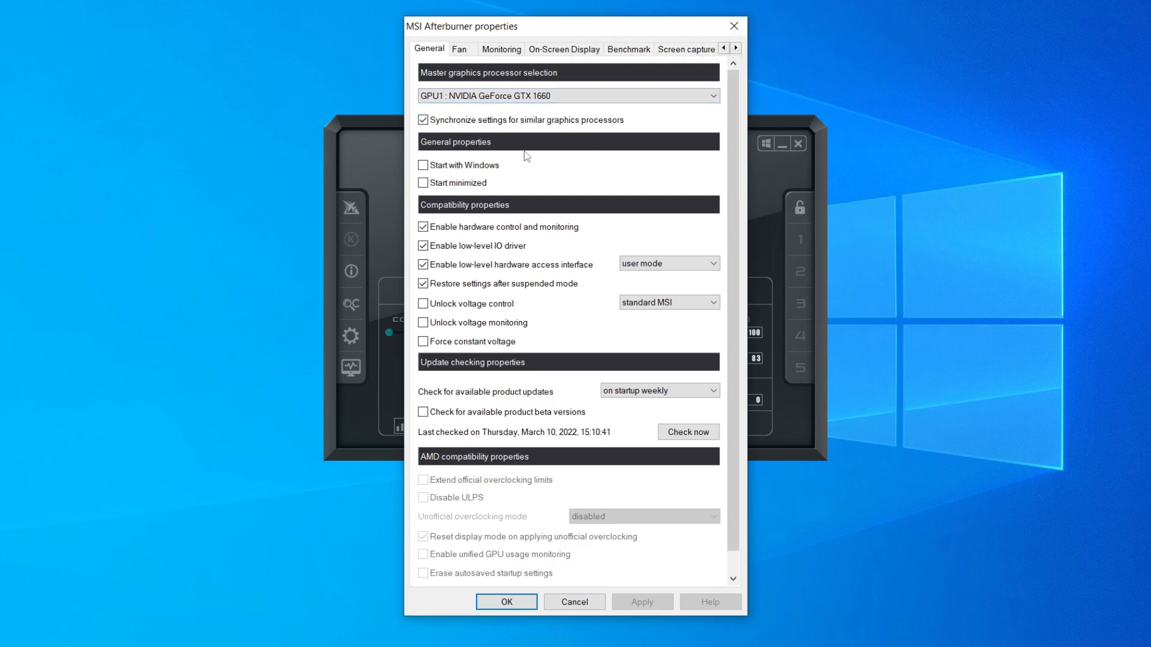
left_click(423, 164)
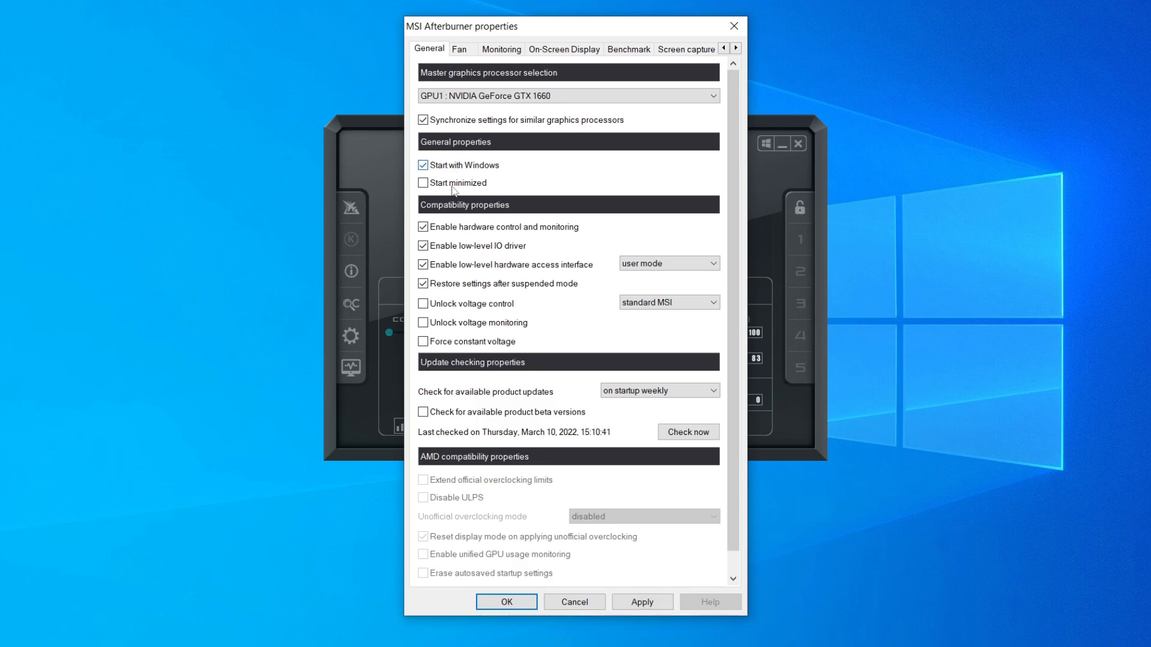
left_click(422, 183)
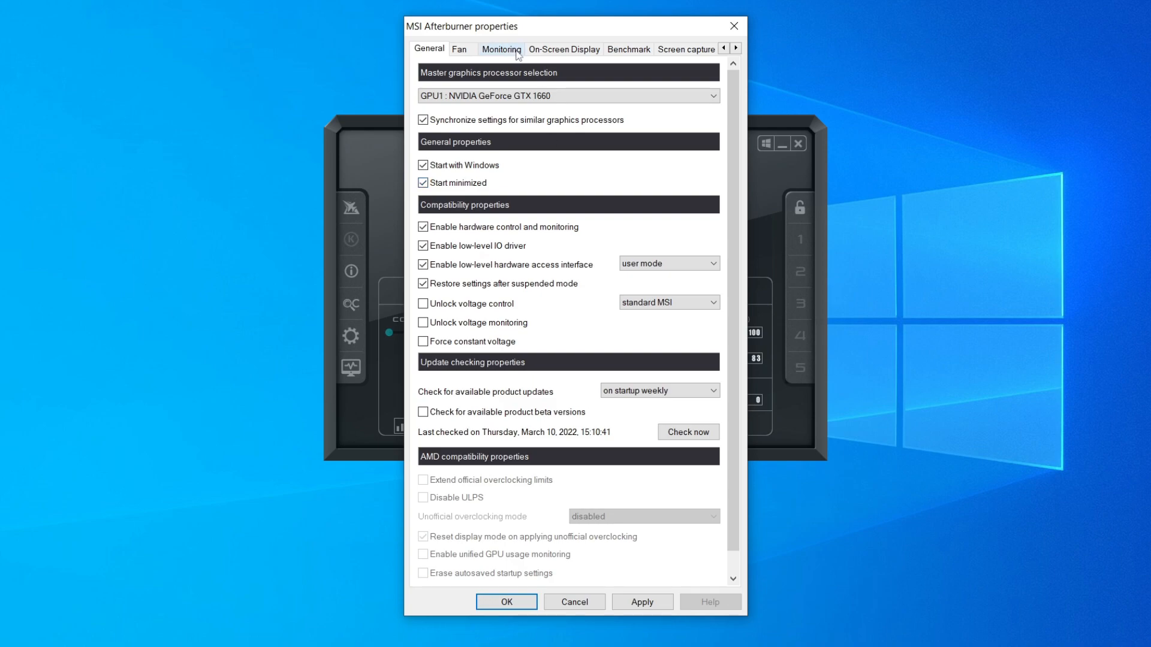
Step: Activate the Framerate monitoring graph, show it in the On-Screen Display, and confirm
left_click(502, 49)
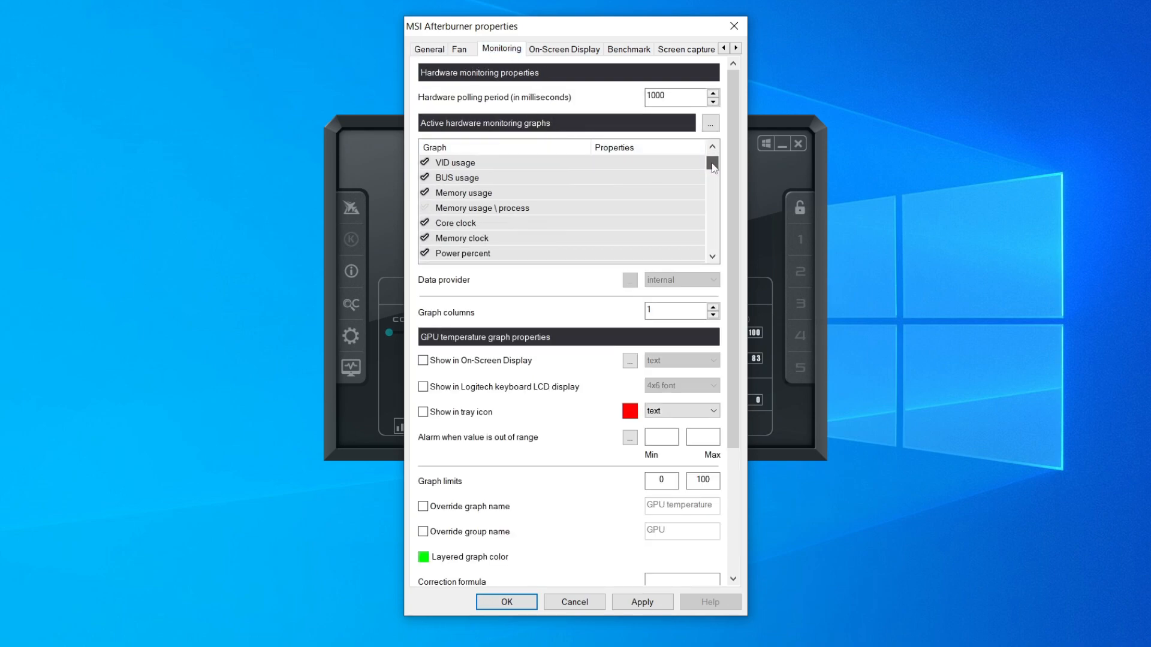
scroll("down", 3)
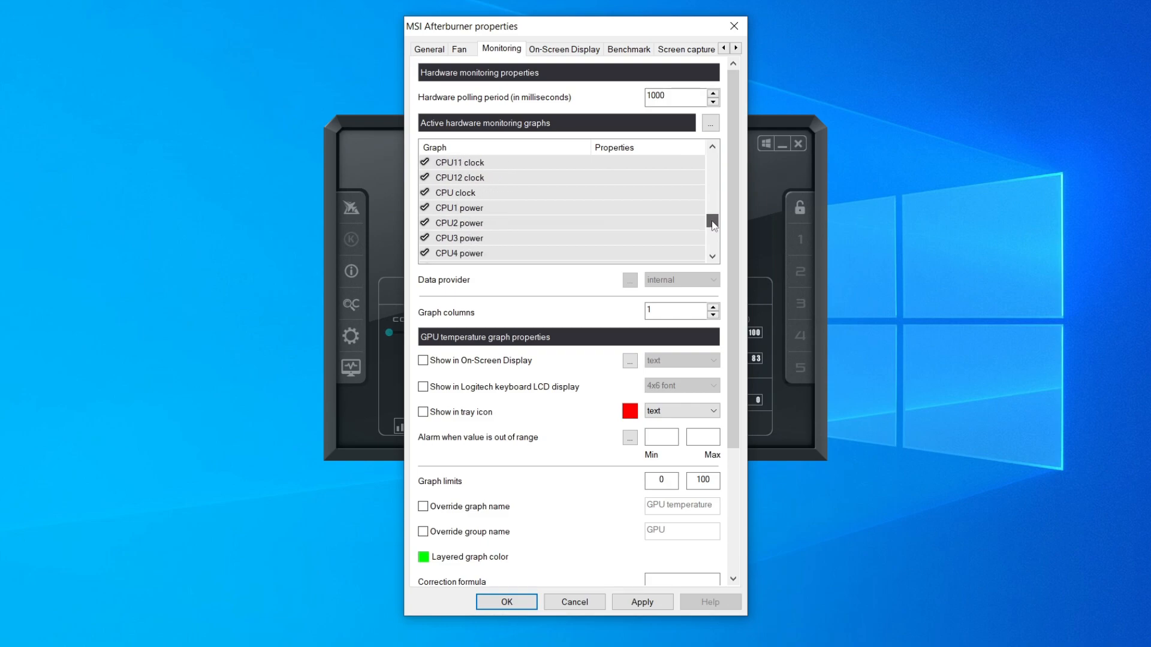
scroll("down", 3)
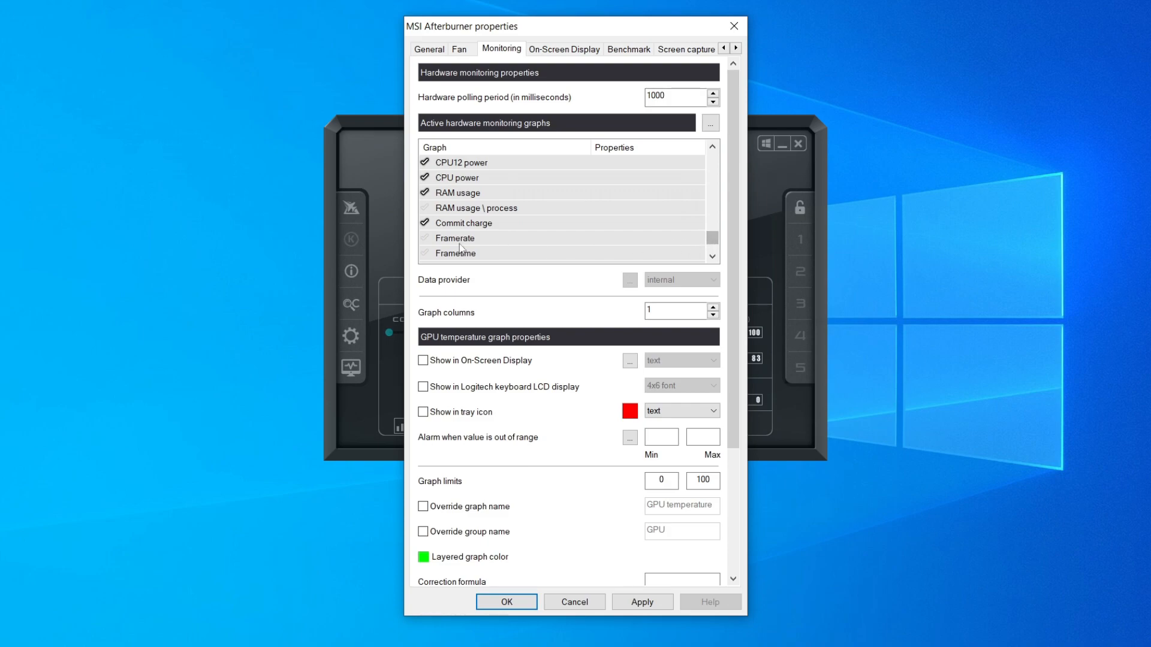
scroll("down", 3)
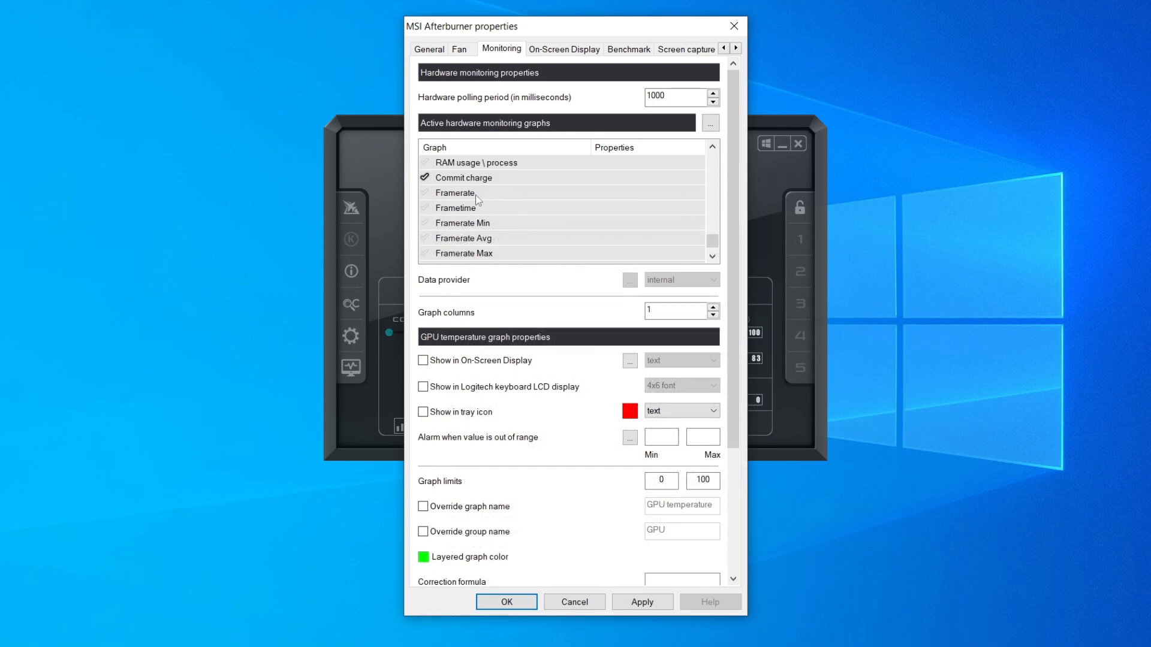
left_click(455, 192)
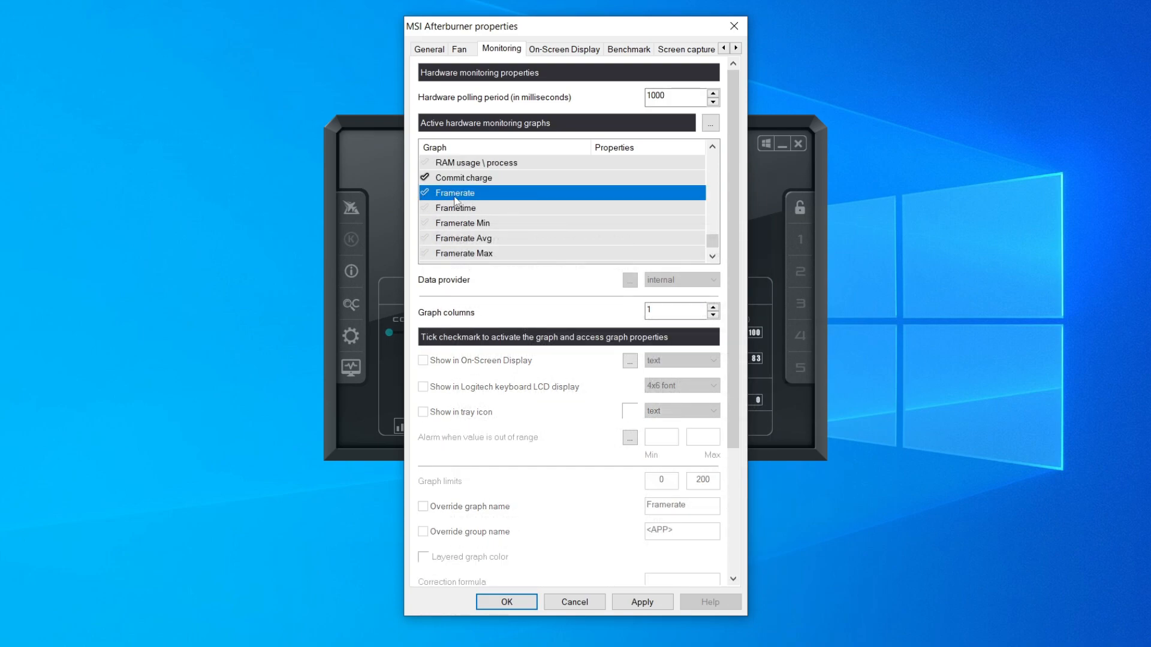
left_click(423, 193)
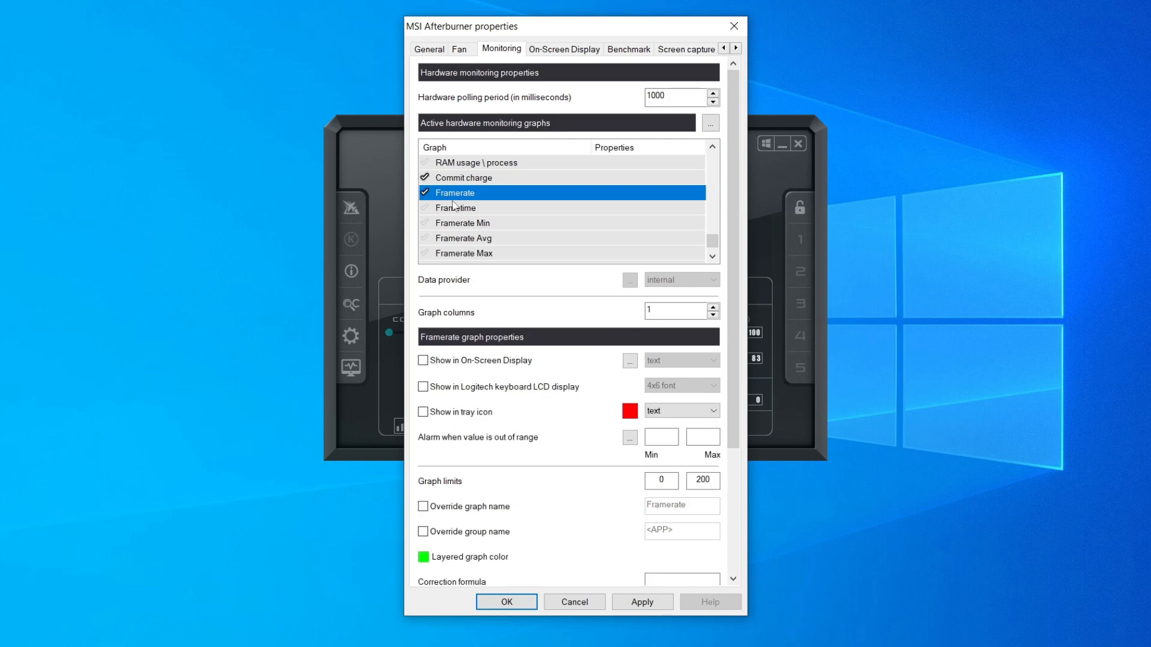
mouse_move(444, 346)
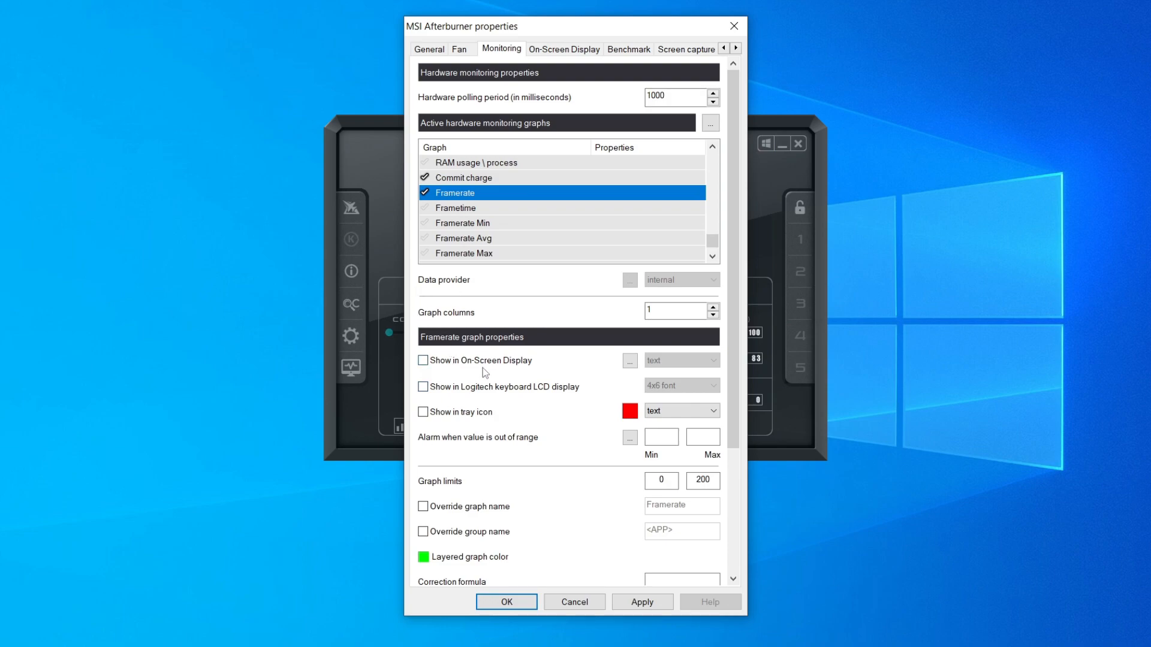
left_click(423, 360)
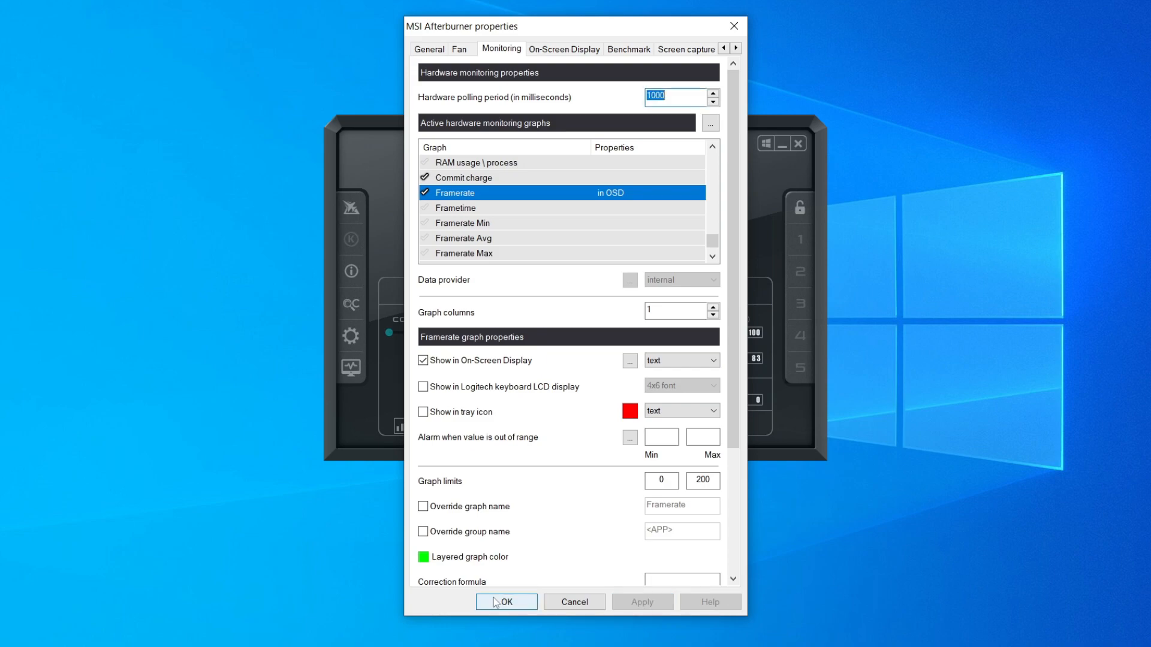
left_click(504, 602)
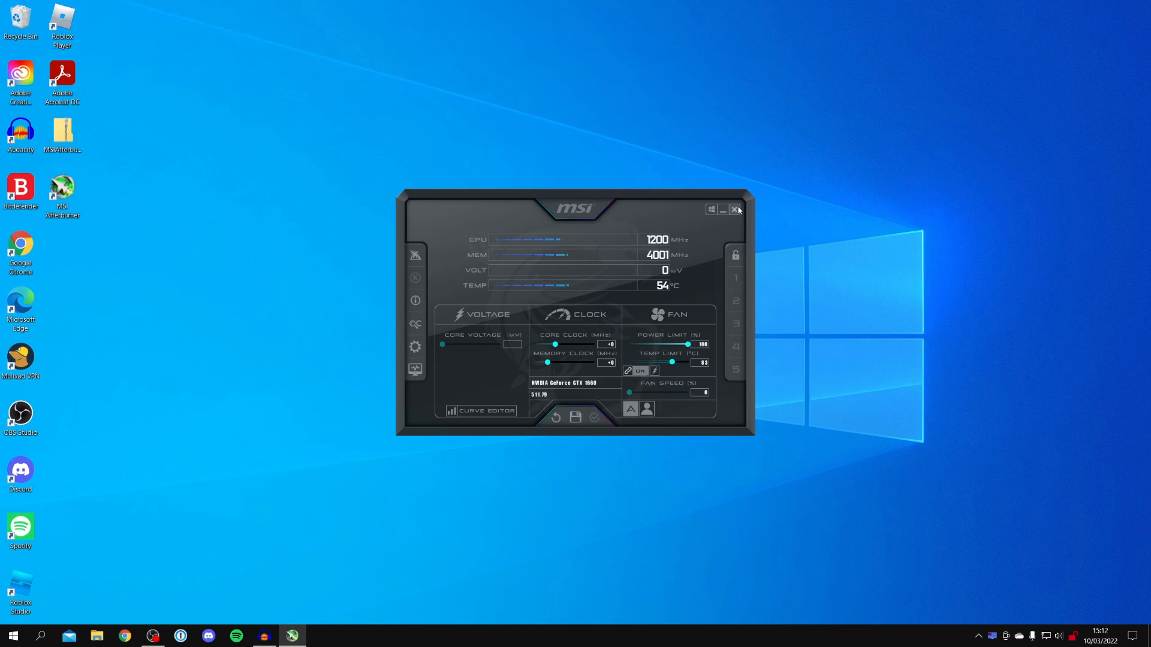
Step: Close the Afterburner window and reveal the hidden notification-area icons
left_click(735, 210)
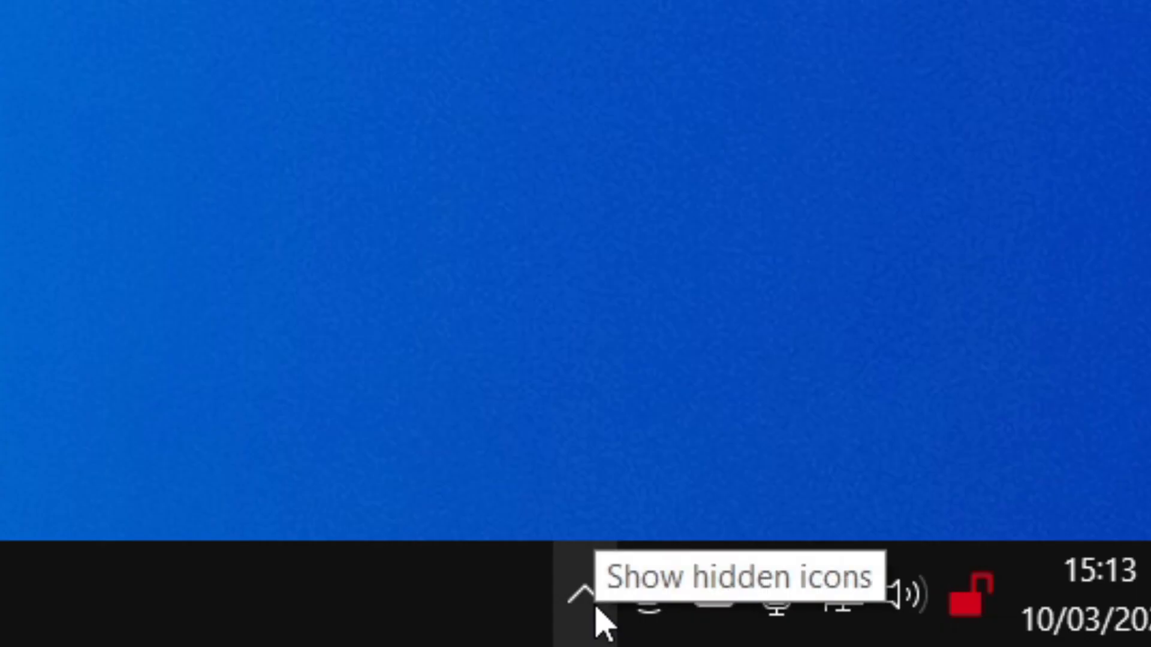
left_click(583, 595)
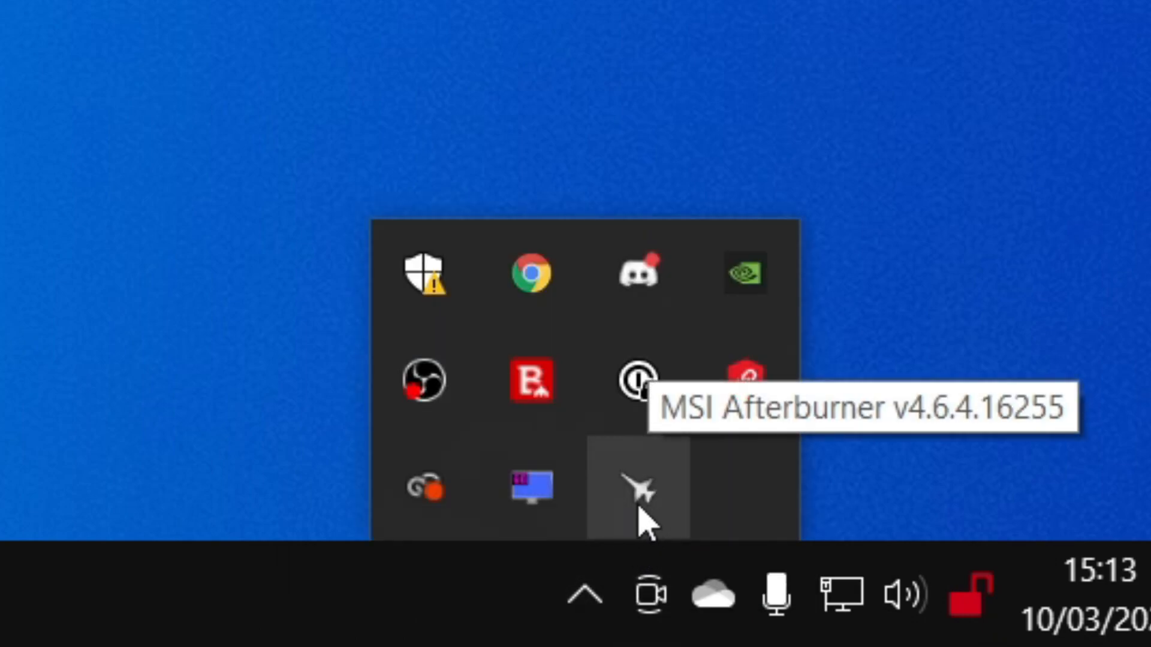
mouse_move(530, 486)
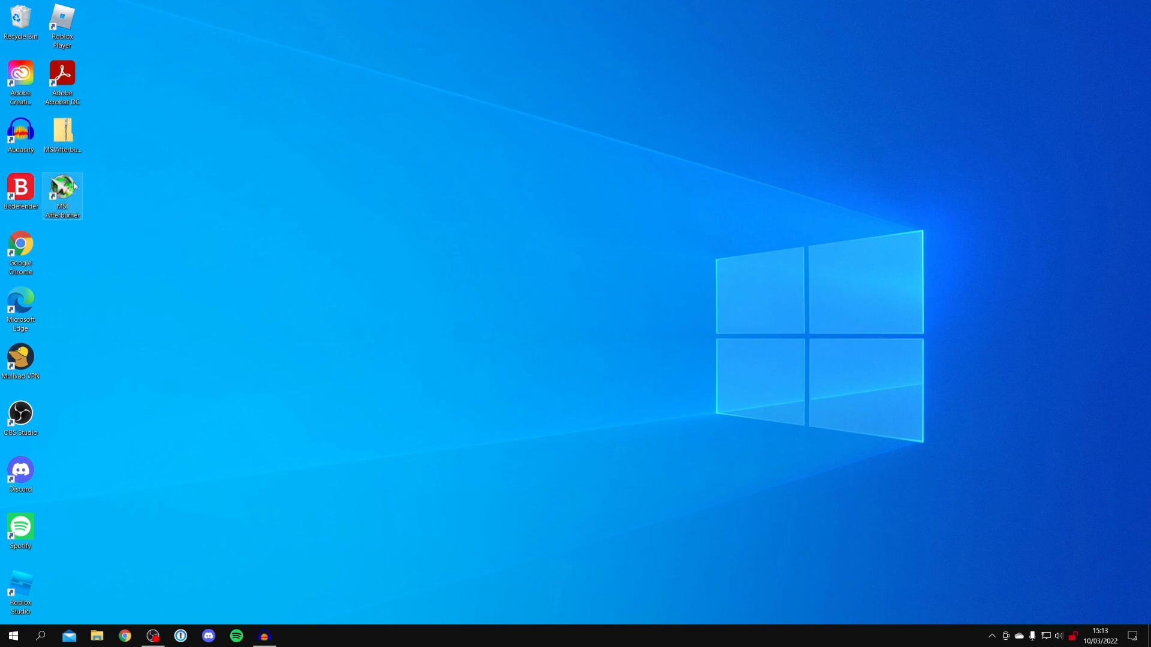
mouse_move(62, 187)
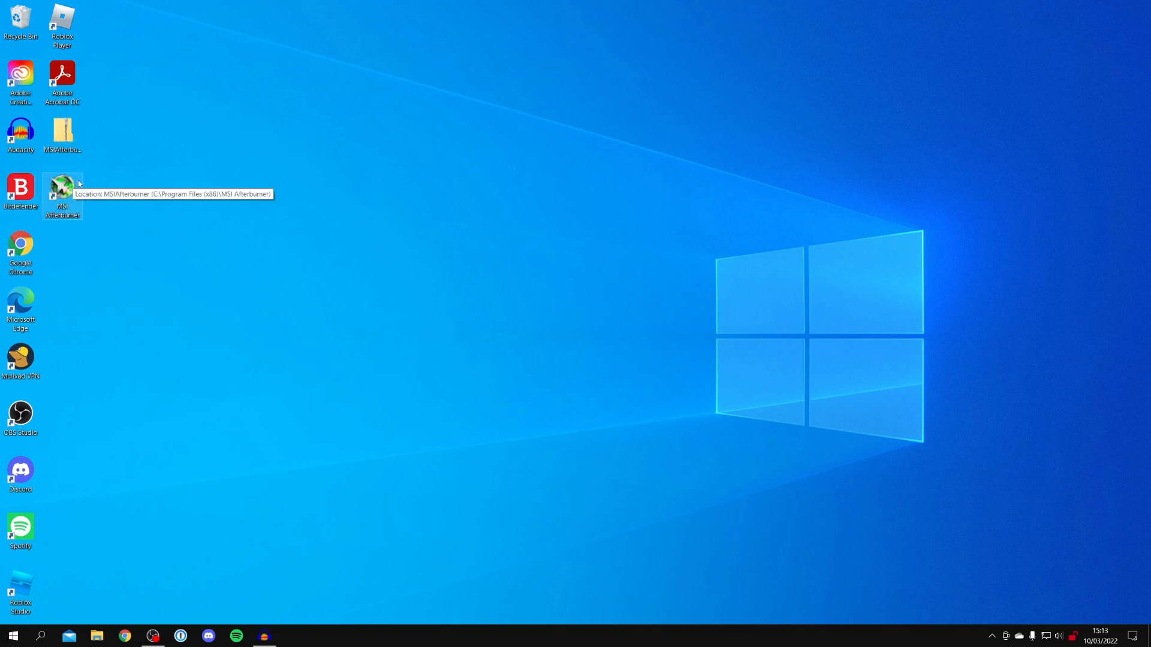
mouse_move(40, 635)
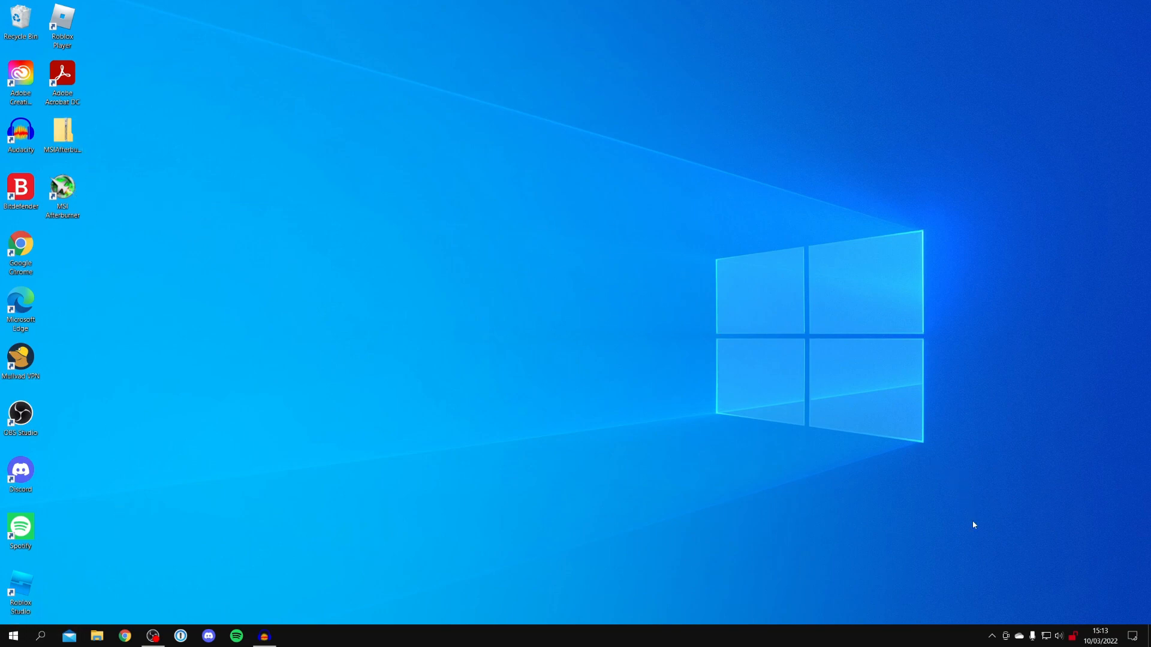
left_click(992, 636)
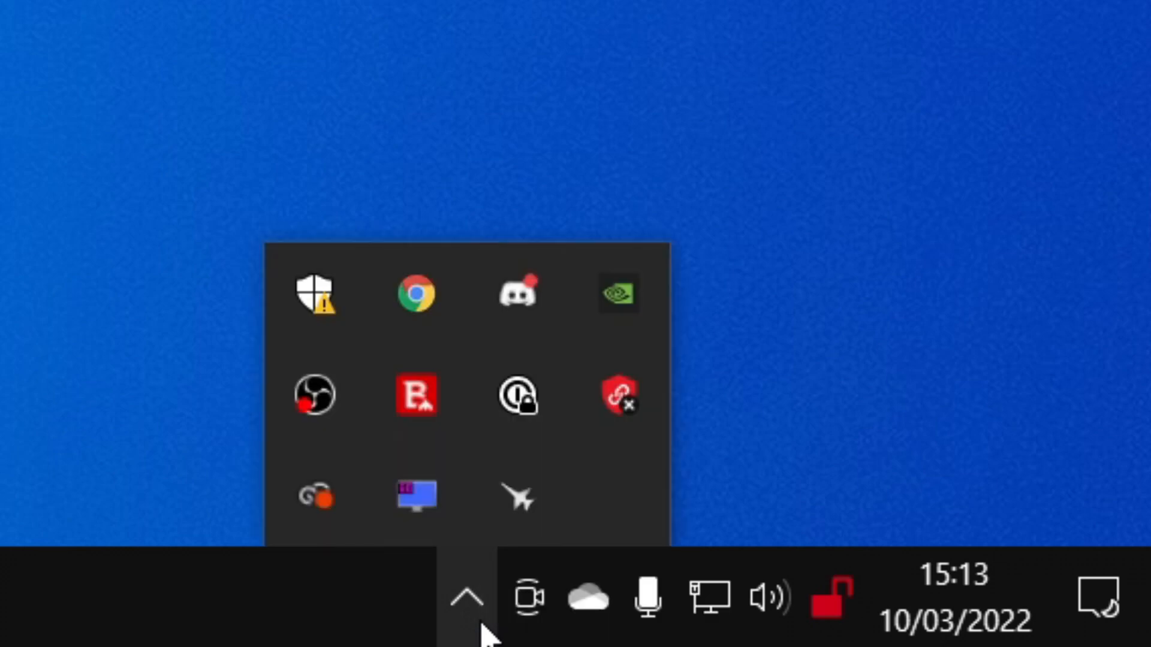
mouse_move(416, 497)
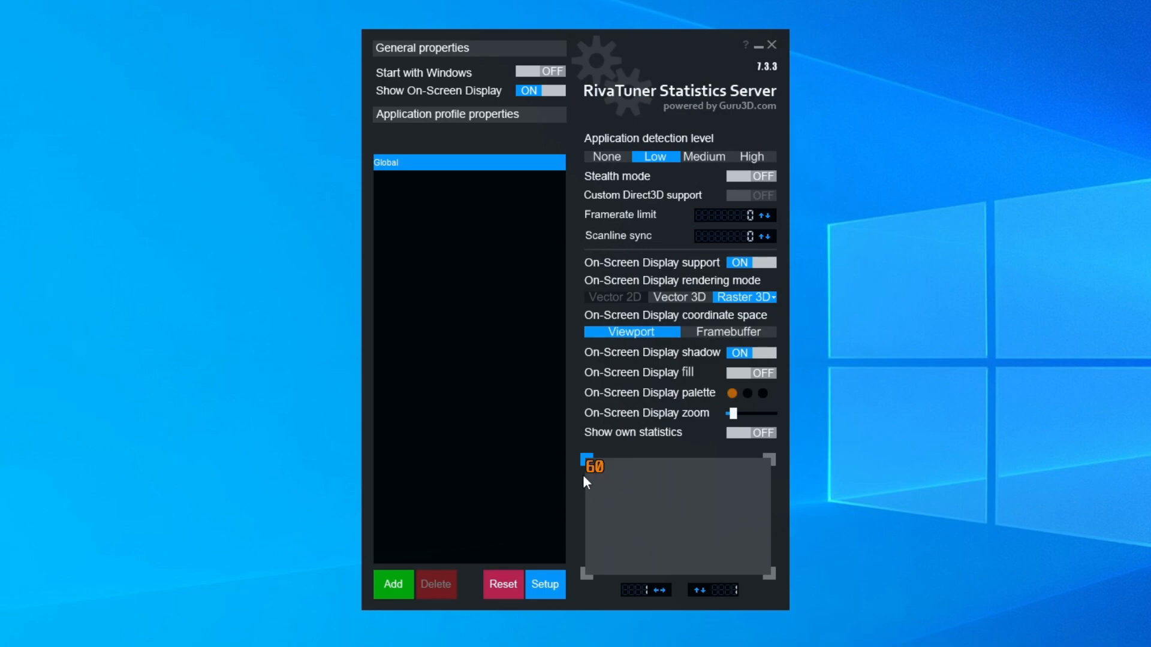
mouse_move(606, 481)
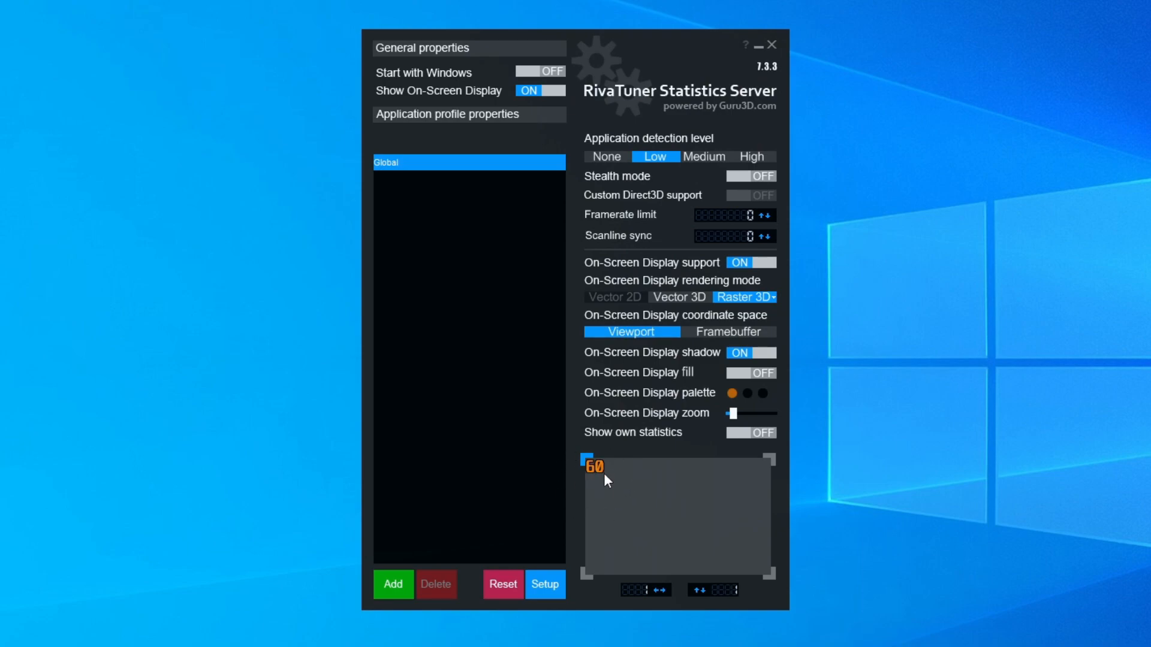
mouse_move(690, 527)
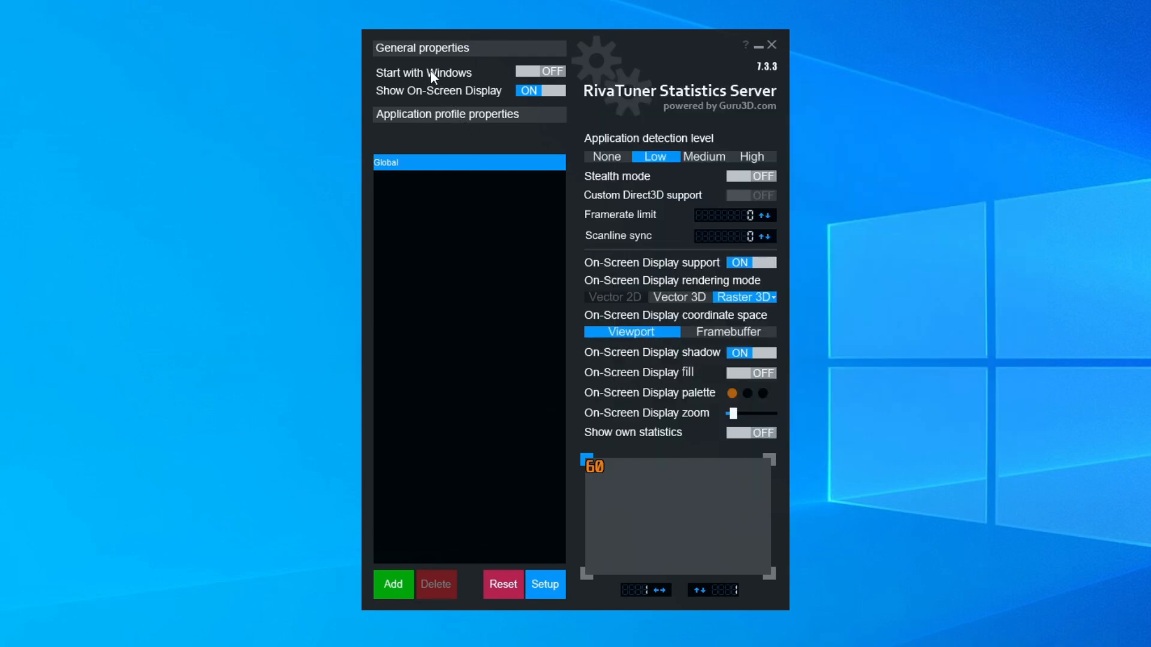
Step: Switch RivaTuner Statistics Server's Start with Windows to ON
left_click(540, 72)
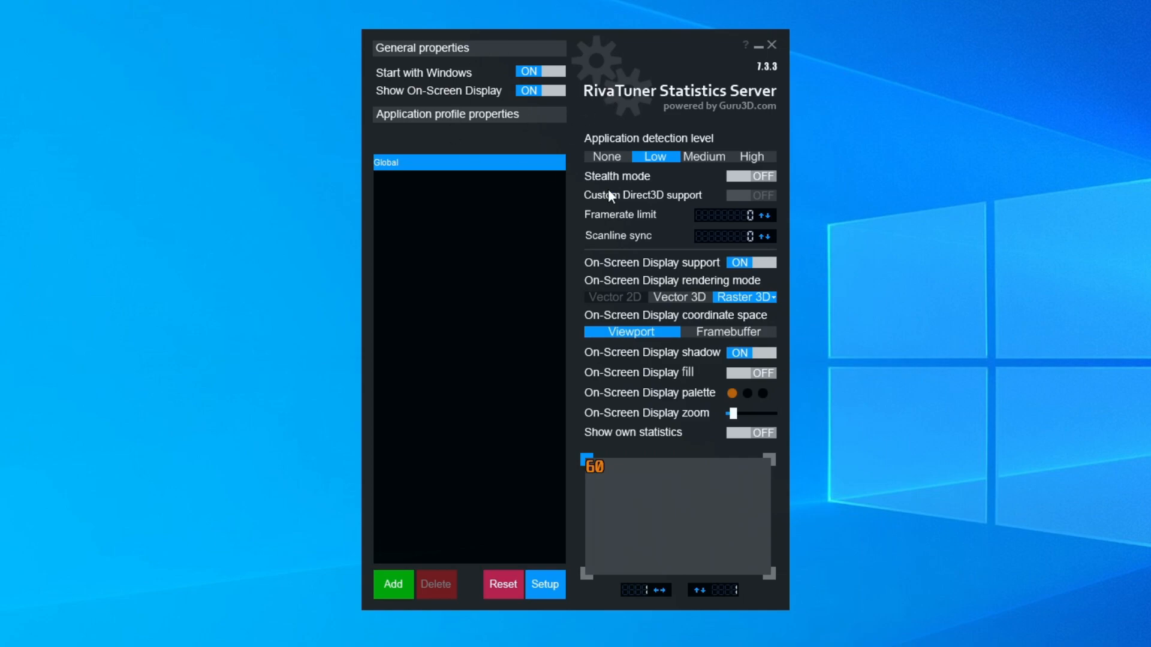
mouse_move(718, 220)
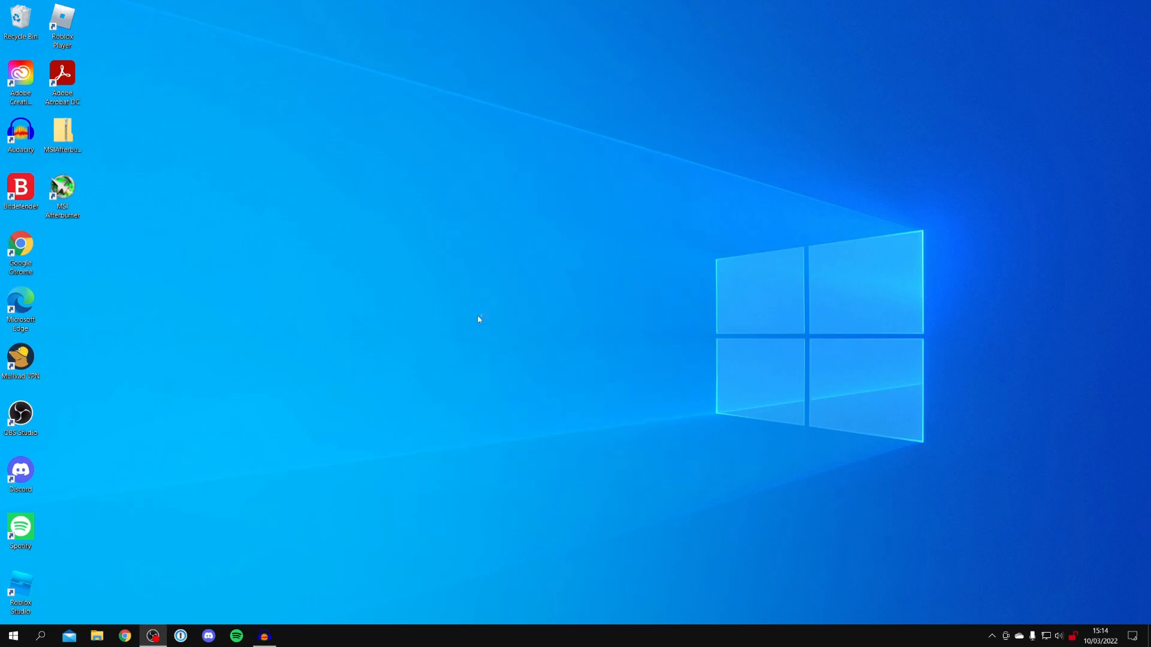
mouse_move(514, 368)
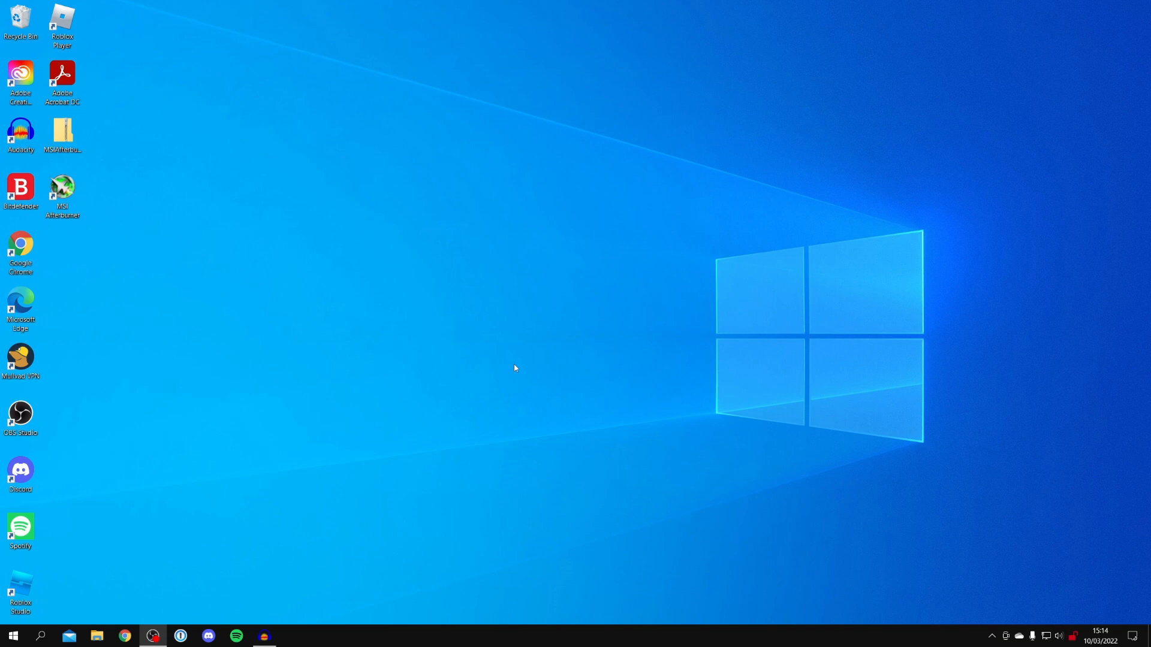